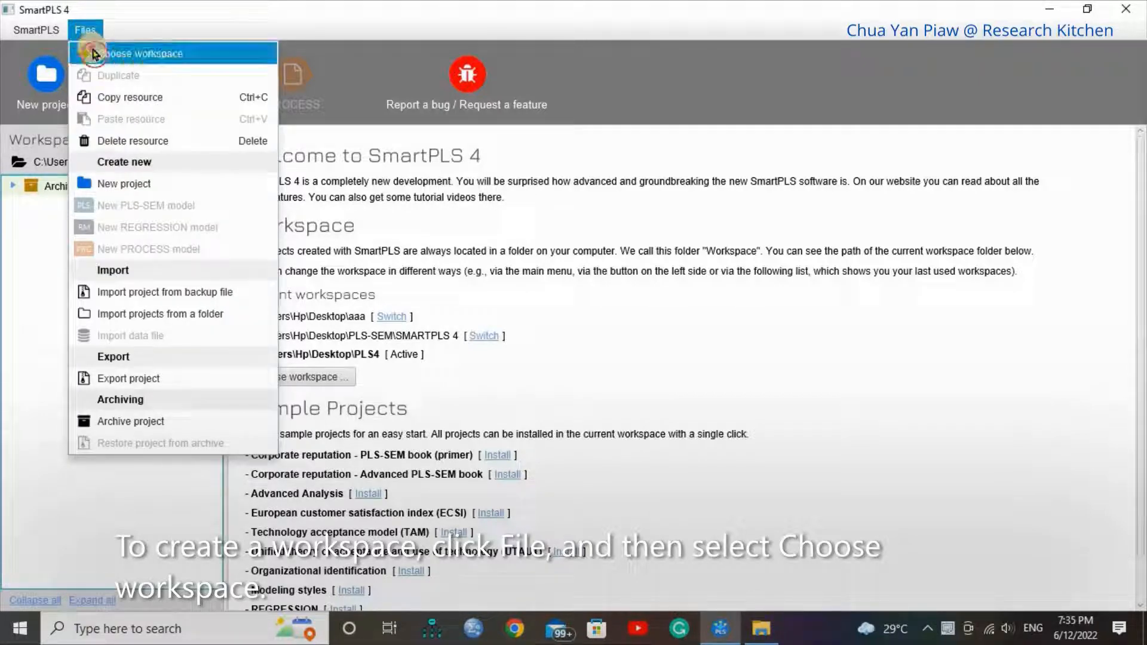
Create a Desktop folder named Tutorial 1 and select it as the SmartPLS workspace.
click(143, 51)
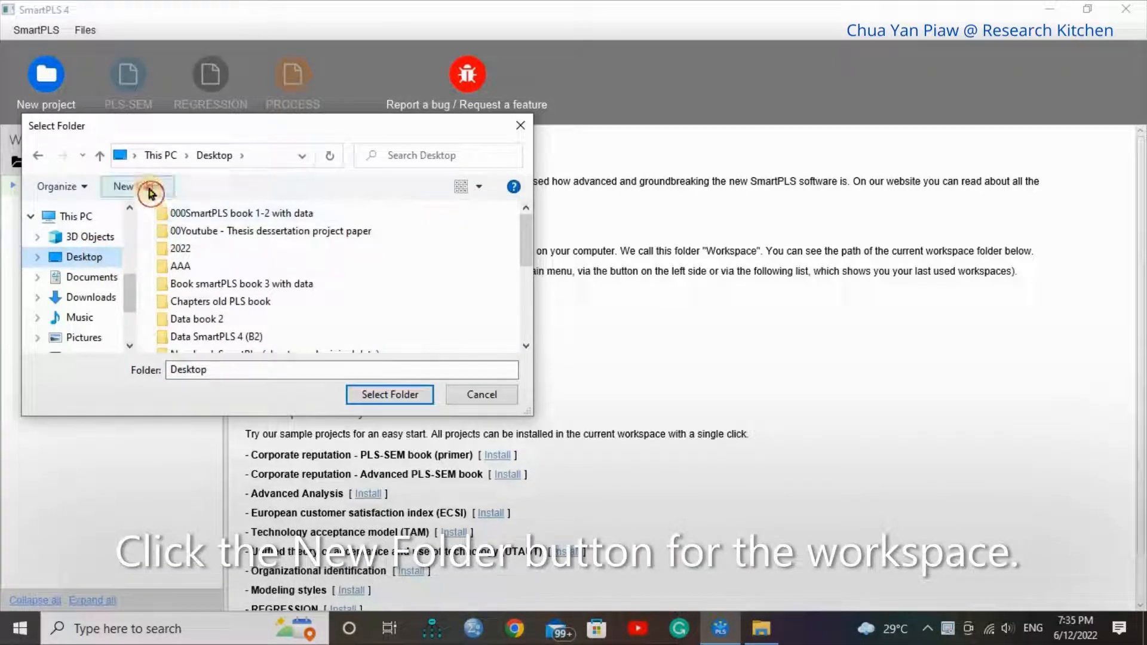
click(143, 186)
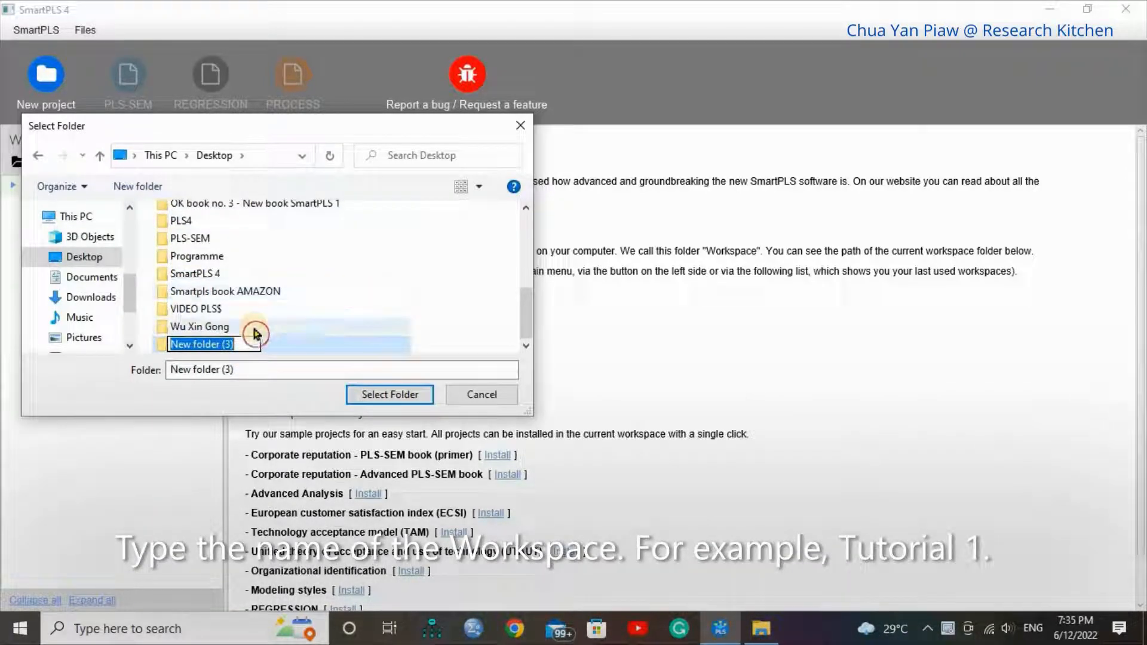
text(Tuto)
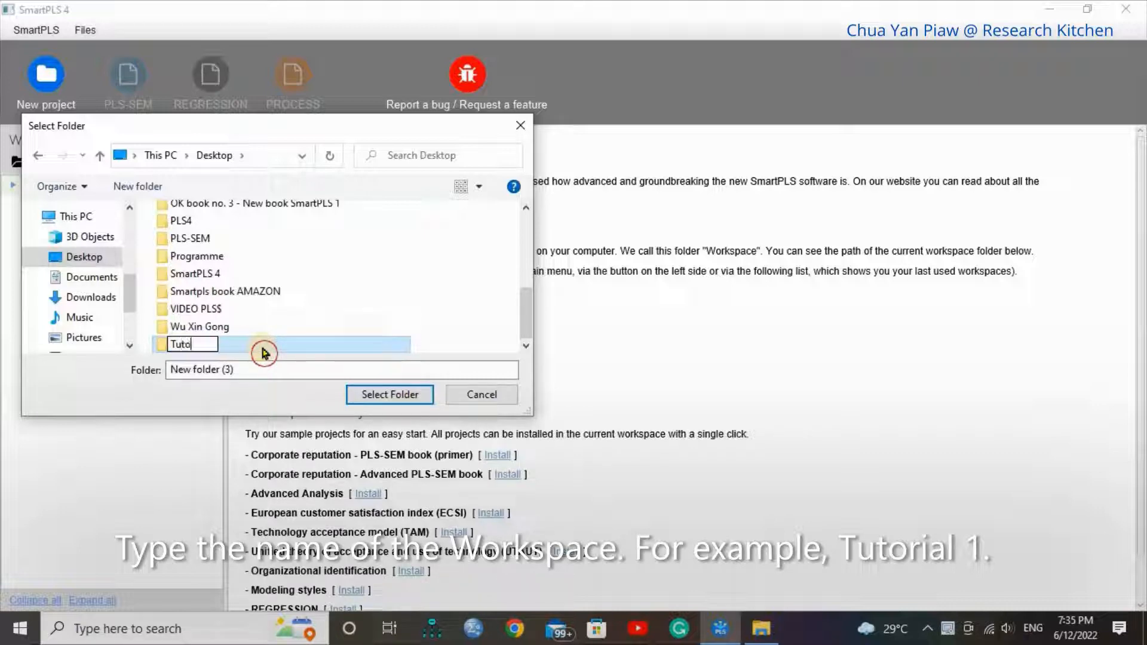
text(rial 1)
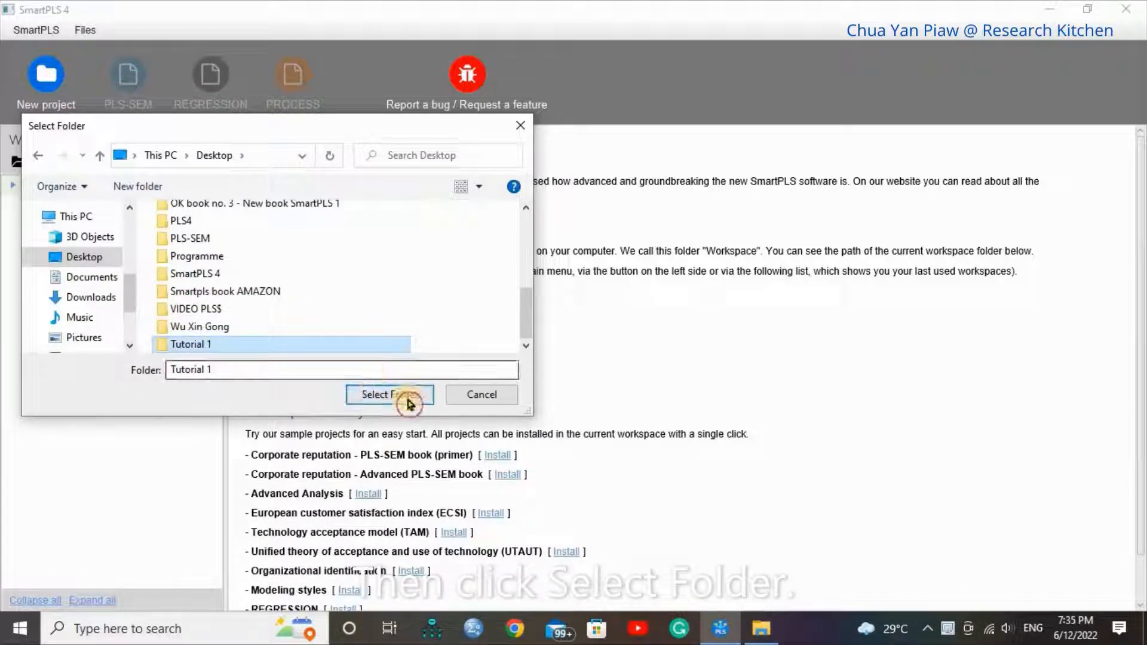
click(389, 395)
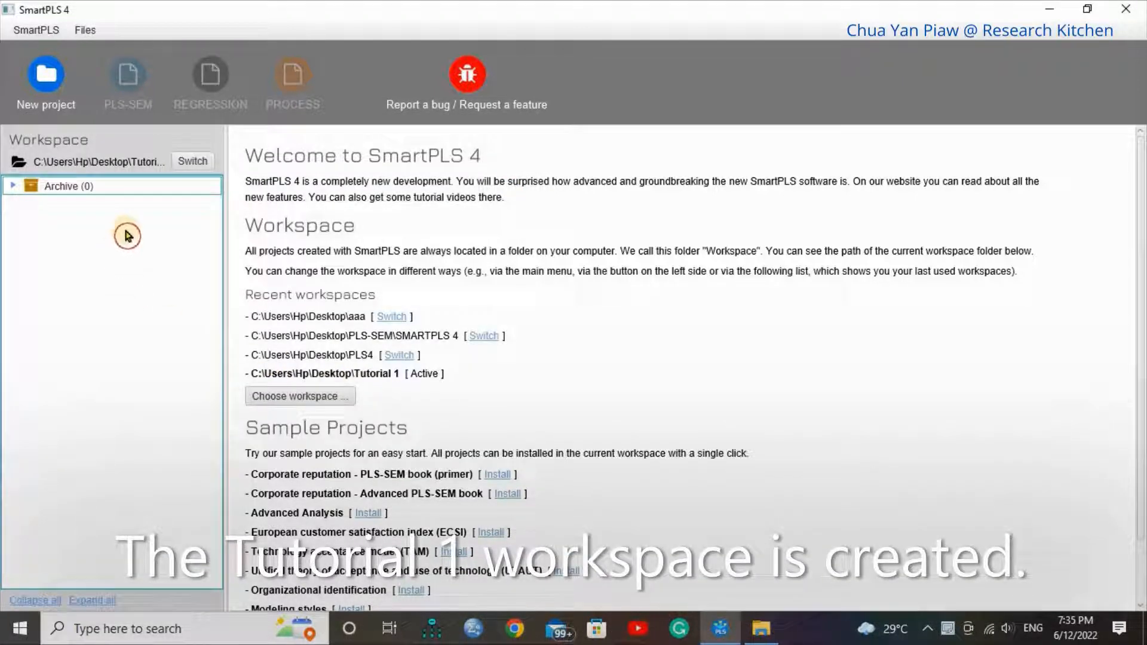
mouse_move(223, 154)
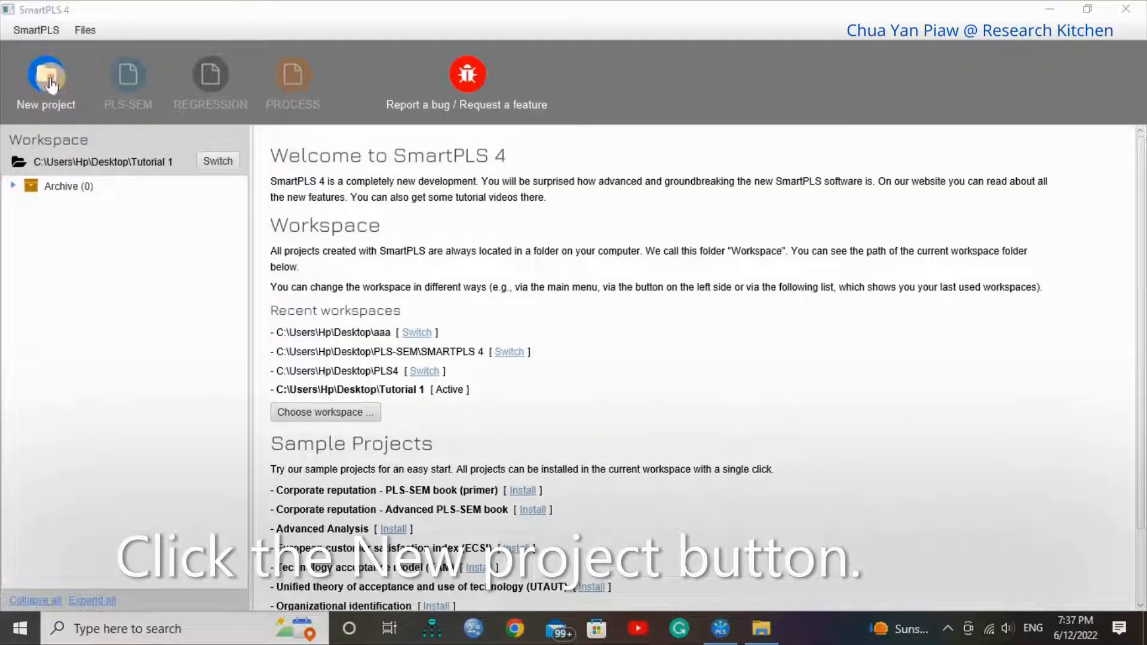
Create a new project named Project 1 in the Tutorial 1 workspace.
click(46, 75)
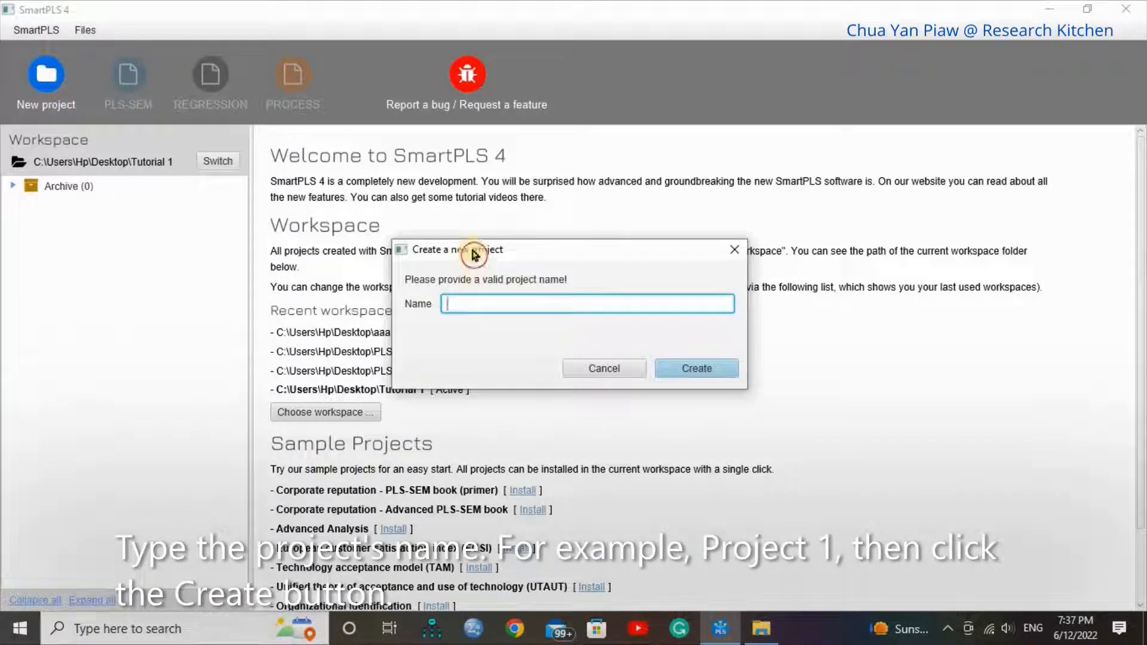
text(Project 1)
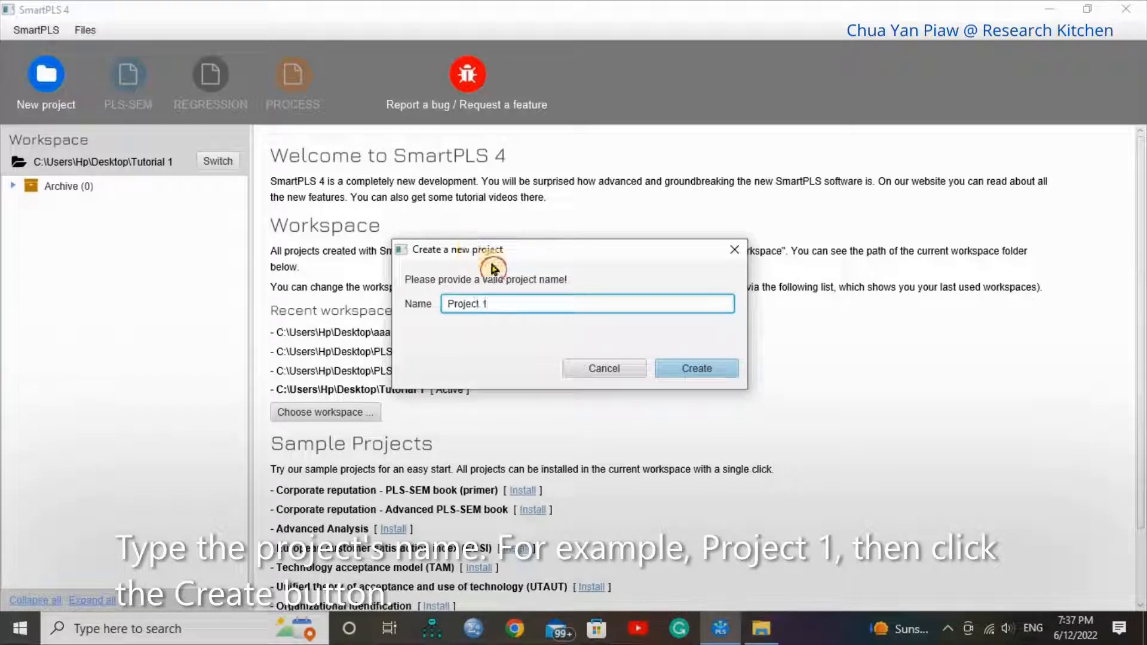
click(696, 368)
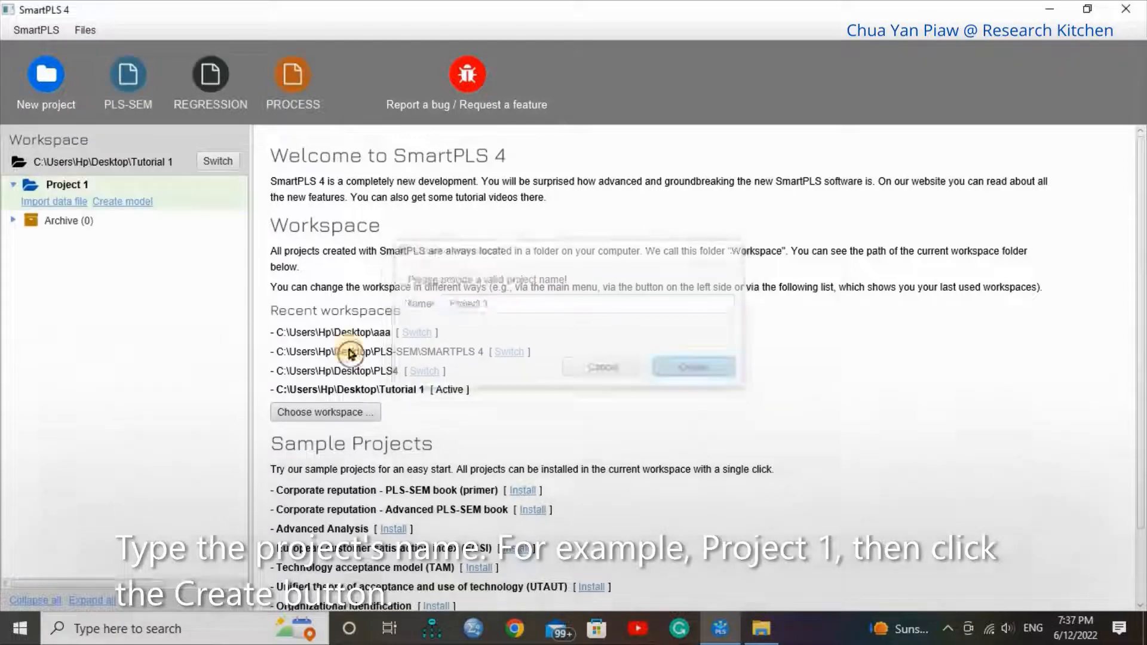
click(694, 366)
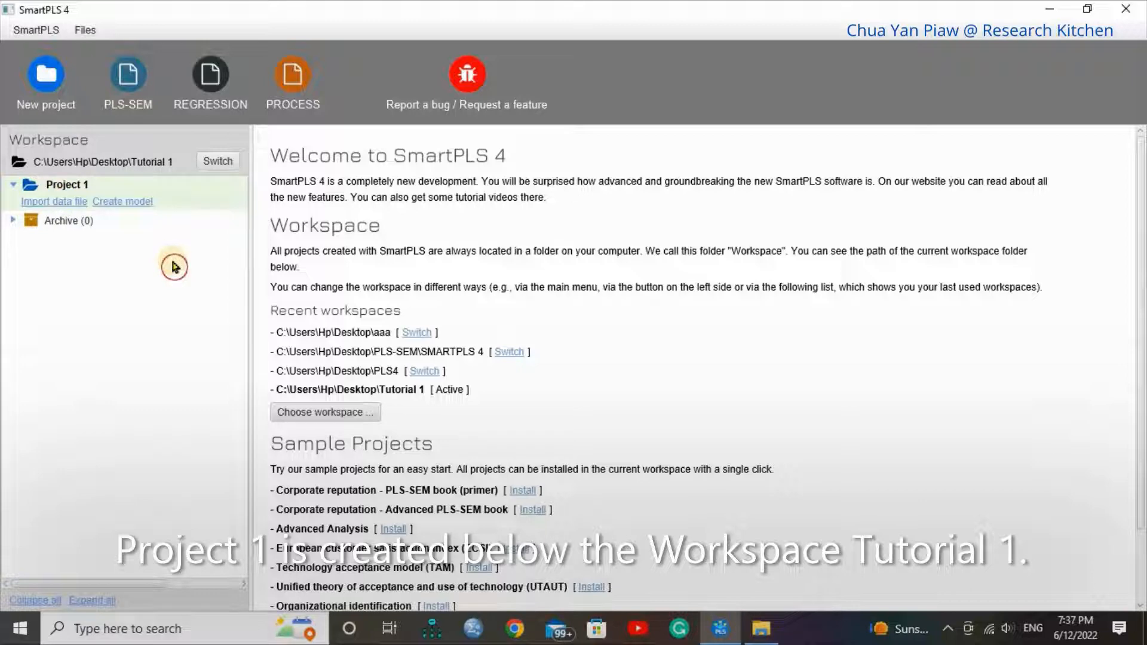
click(54, 201)
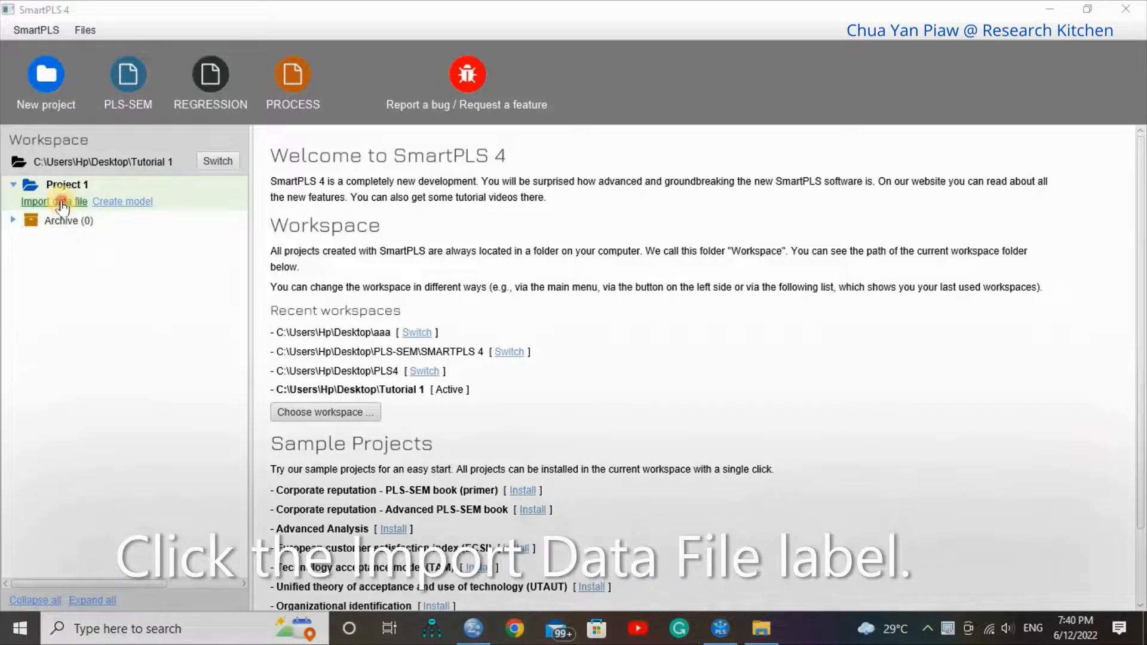
Select the SPSS file 'Example data SmartPLS4 Tutorial' from the Desktop for import into Project 1.
click(53, 201)
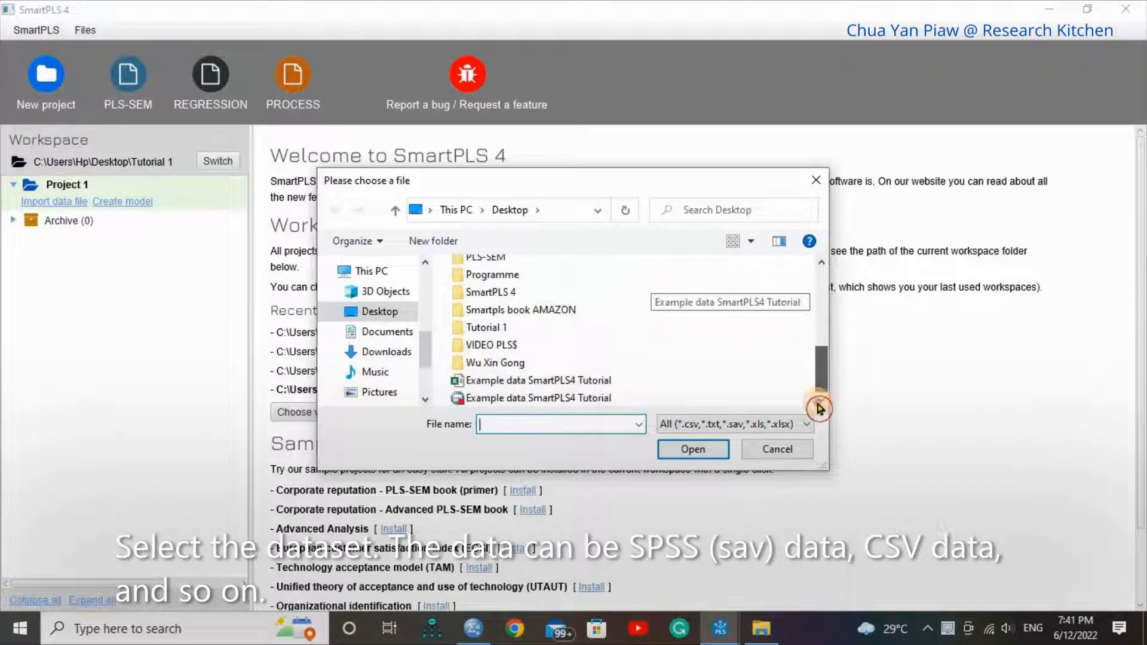
mouse_move(528, 383)
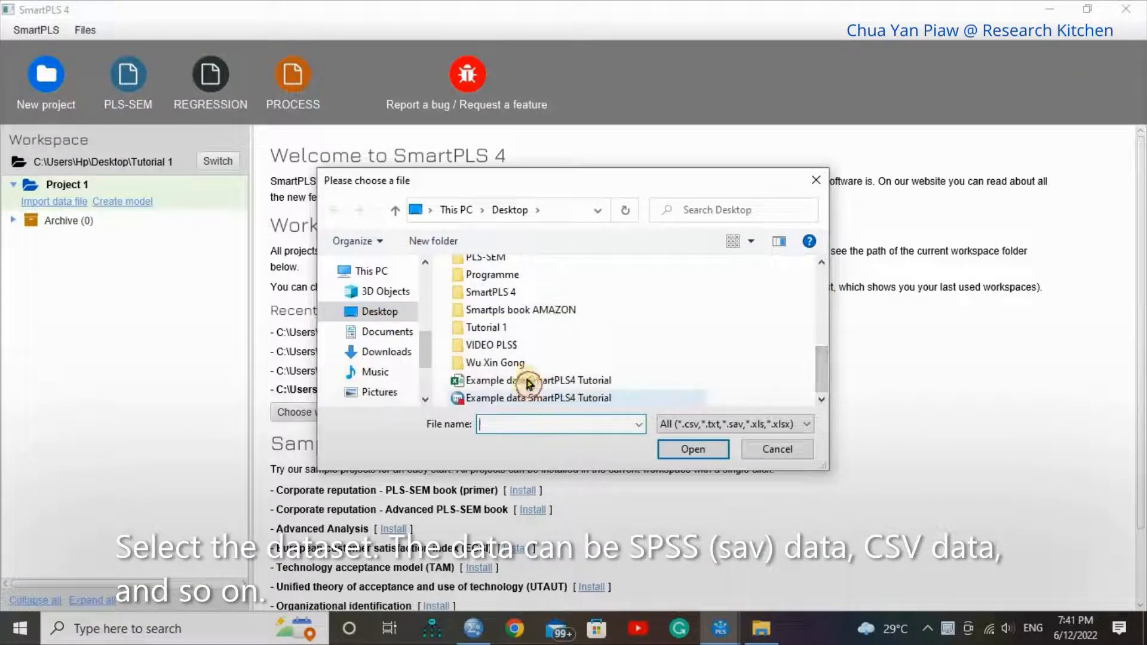
click(530, 398)
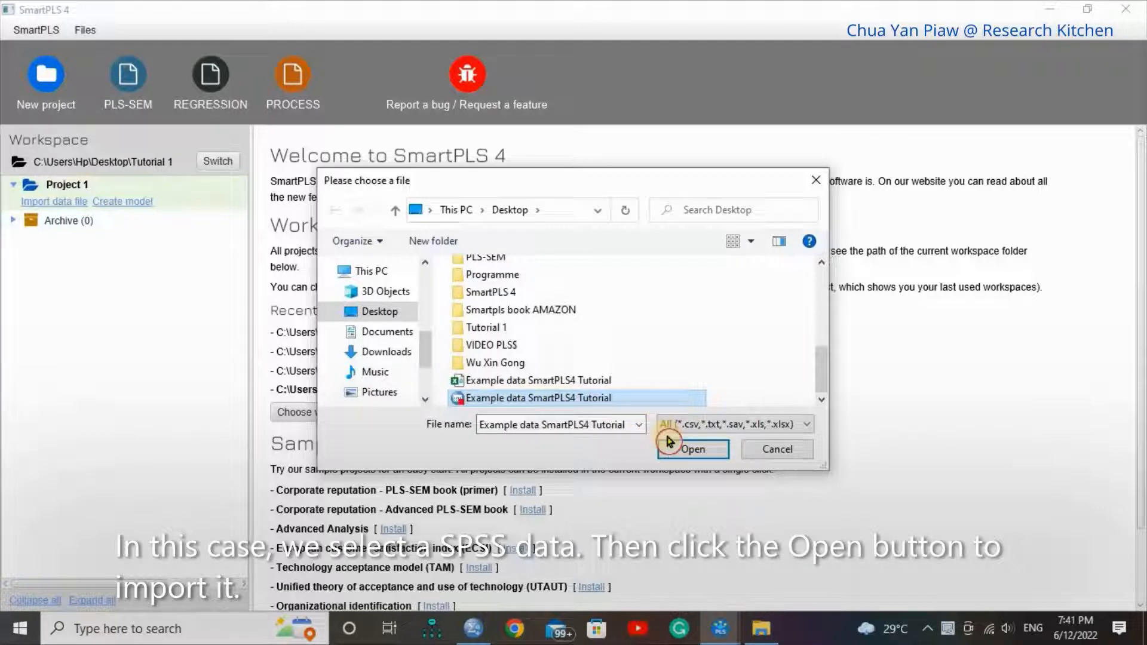
click(683, 450)
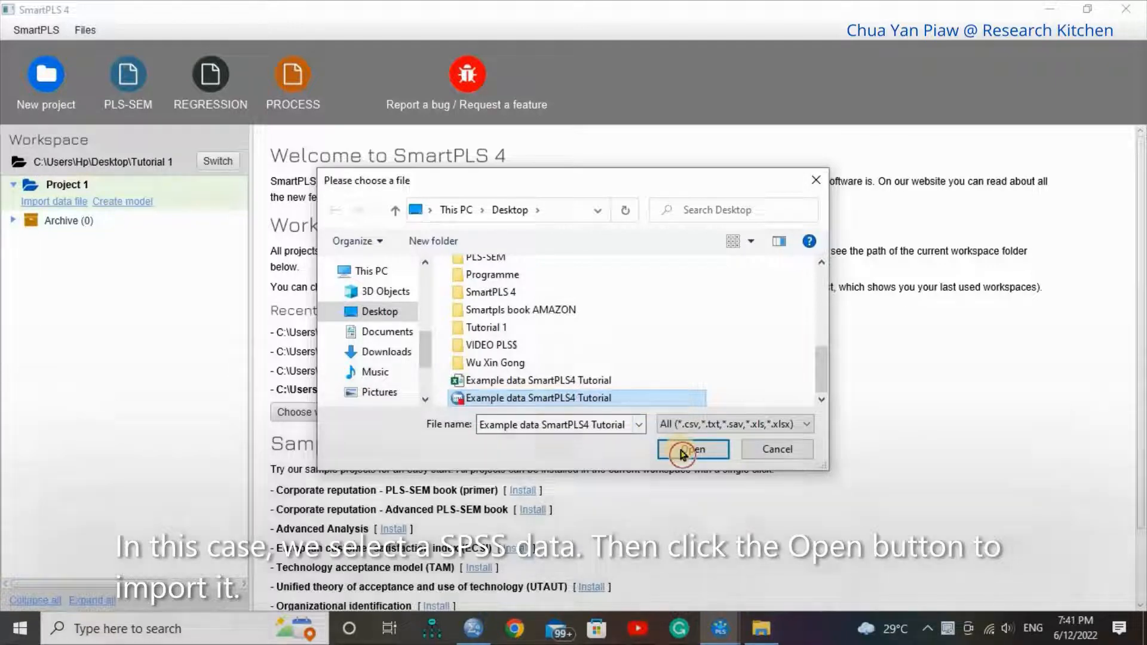
click(690, 449)
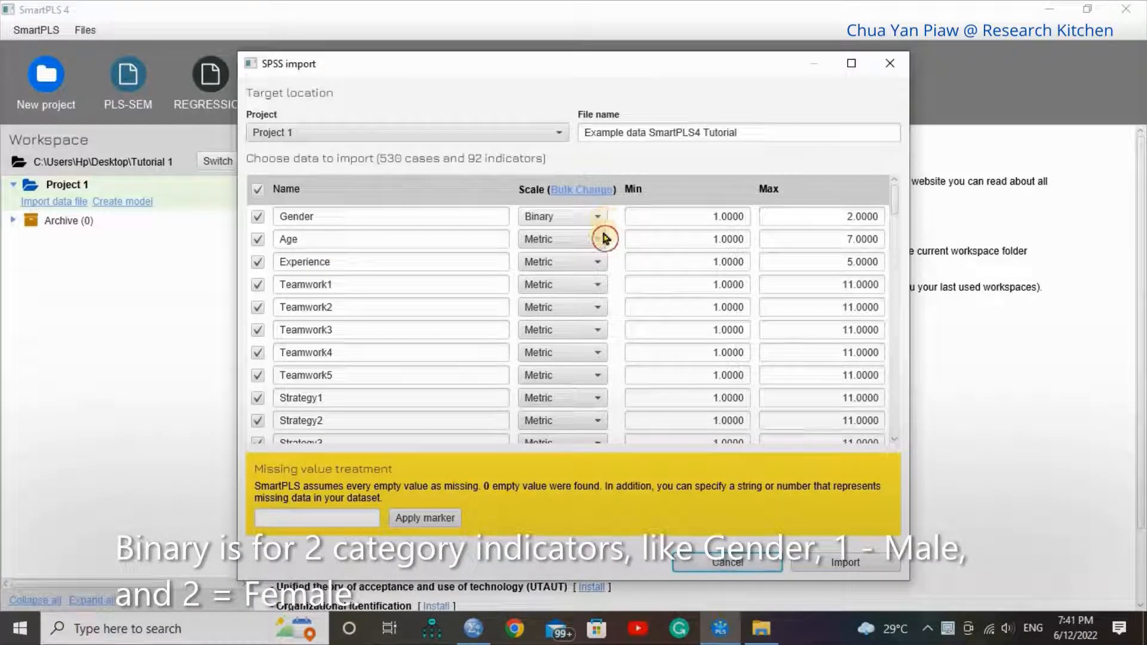
mouse_move(591, 249)
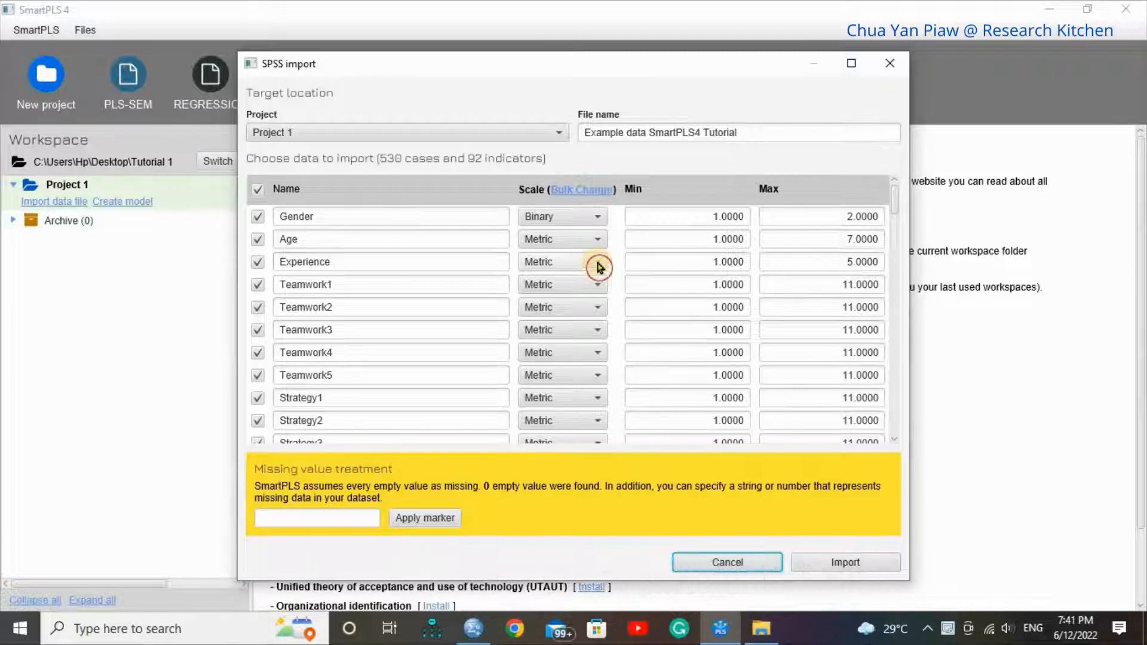
Set Experience to Categorical and the Teamwork and Strategy indicators to Ordinal, then import.
click(596, 262)
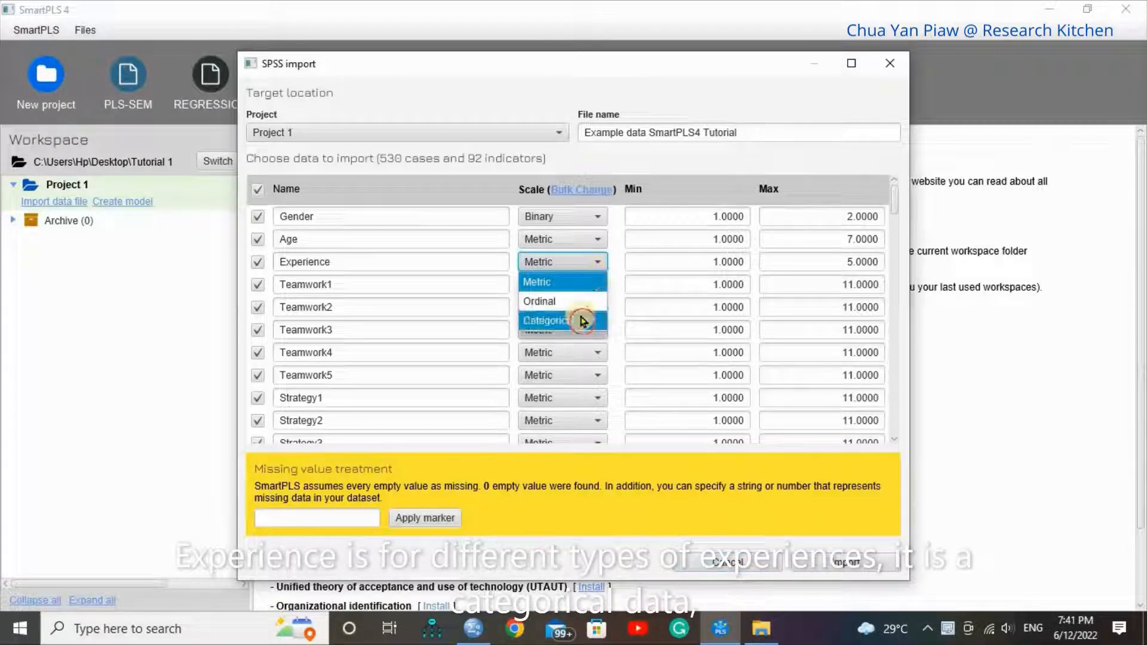
click(546, 321)
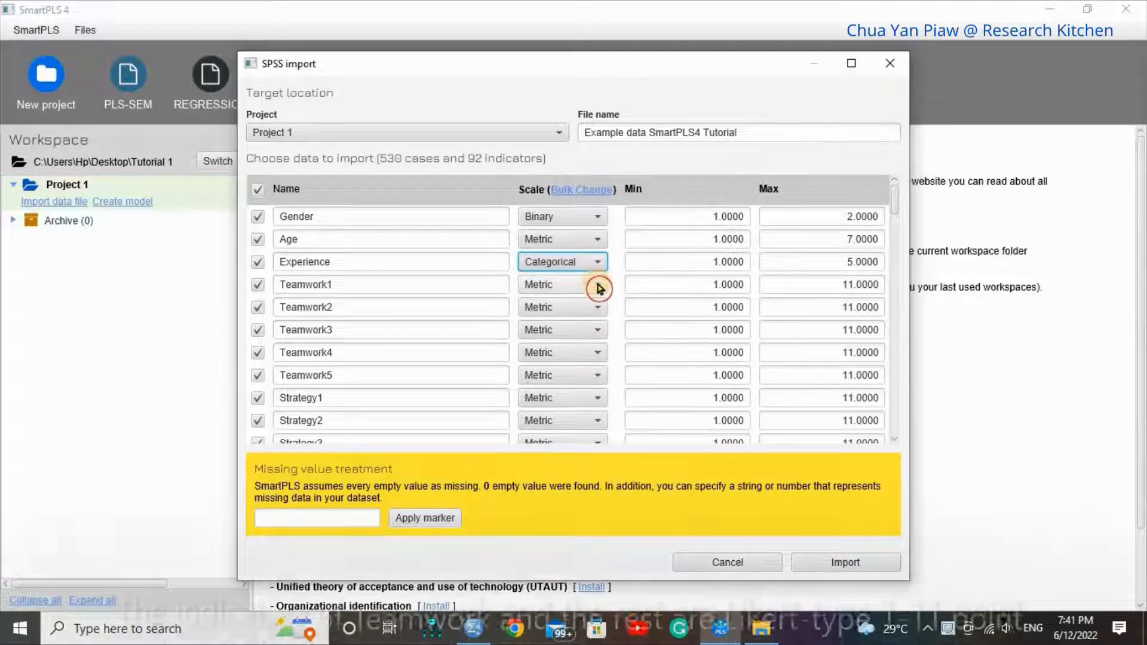
click(591, 285)
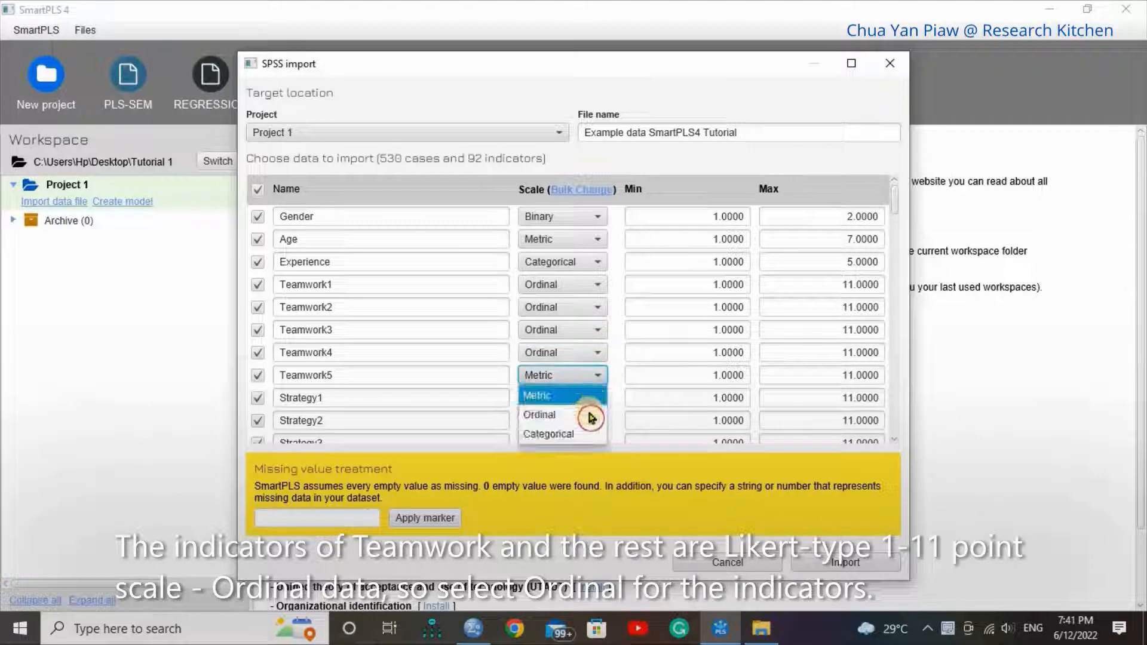
click(539, 414)
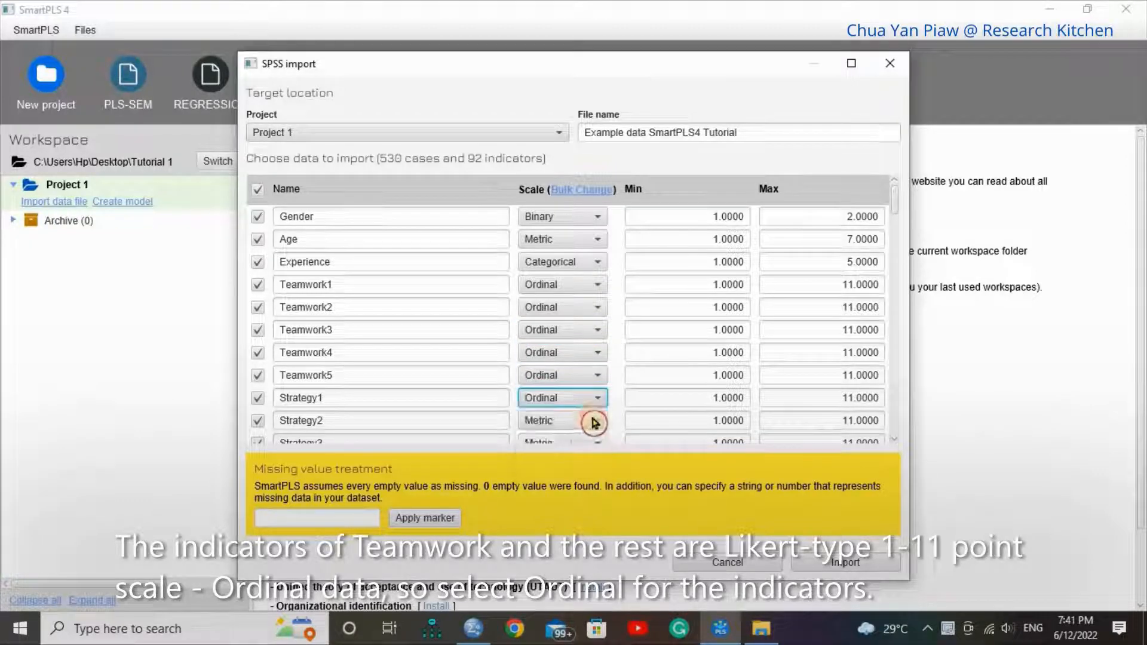
click(563, 420)
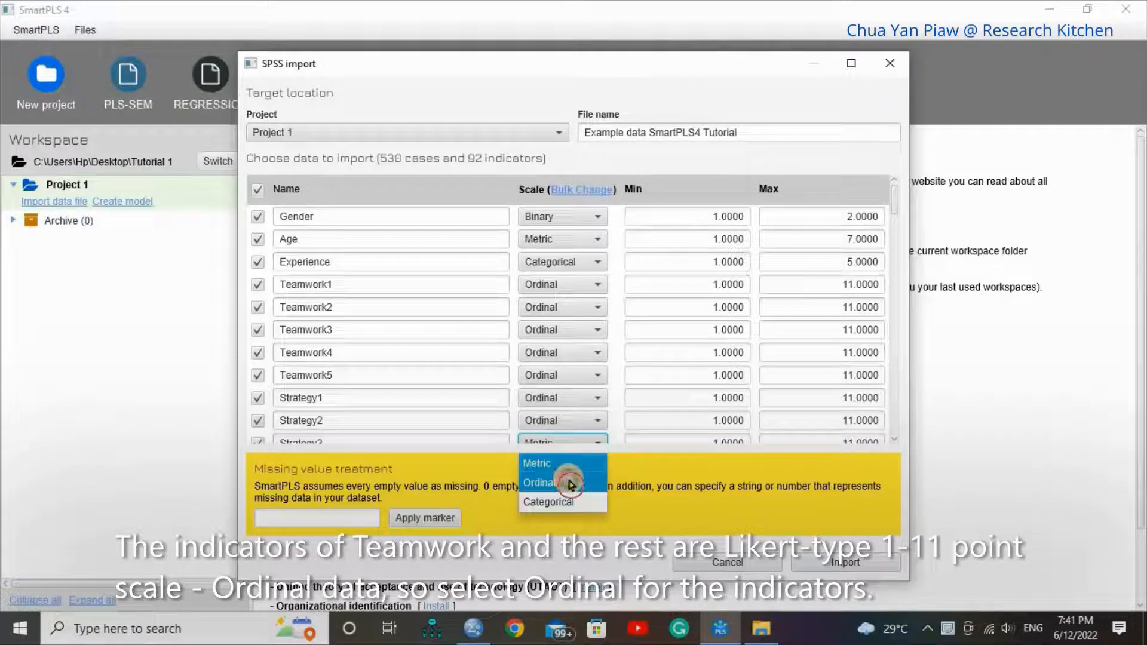
click(540, 483)
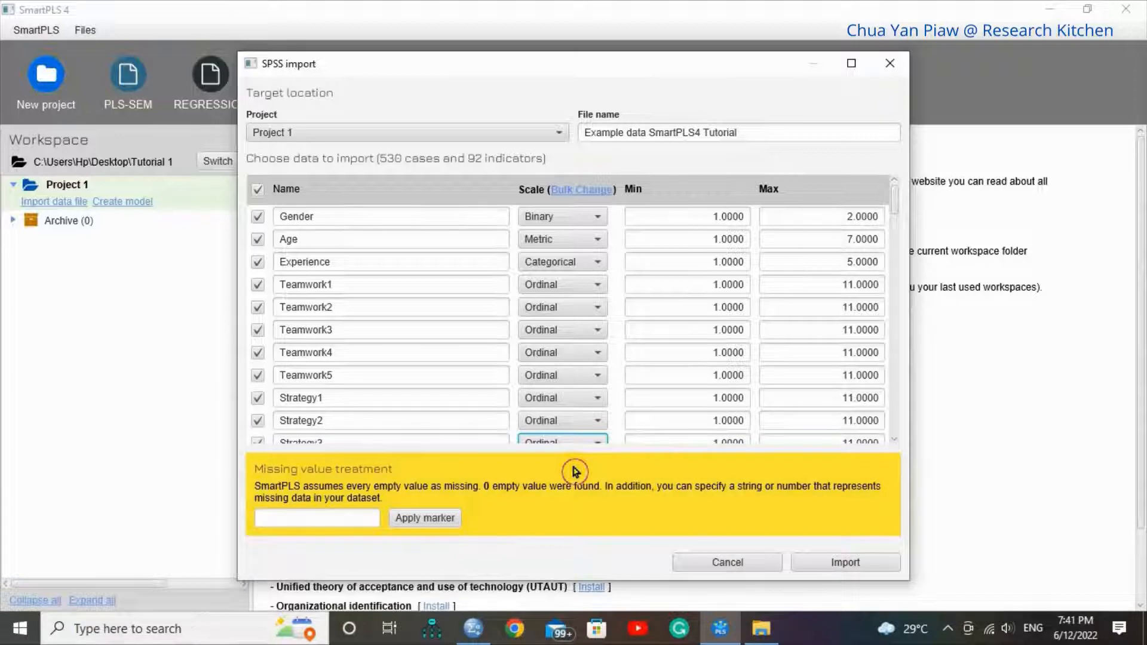
mouse_move(860, 525)
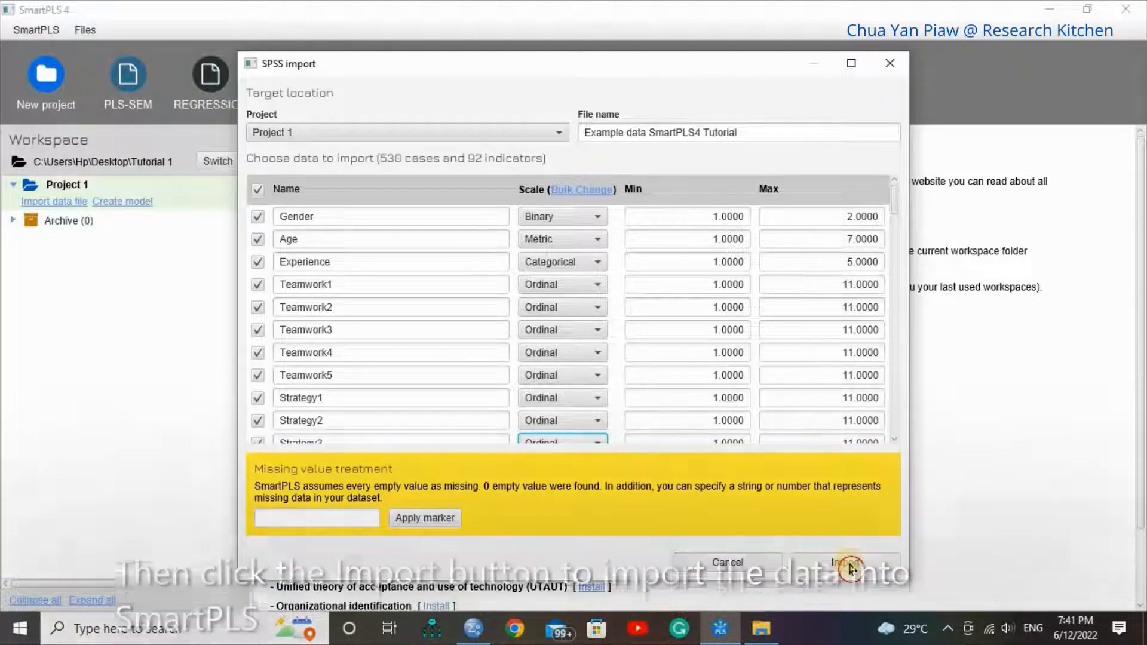
click(842, 565)
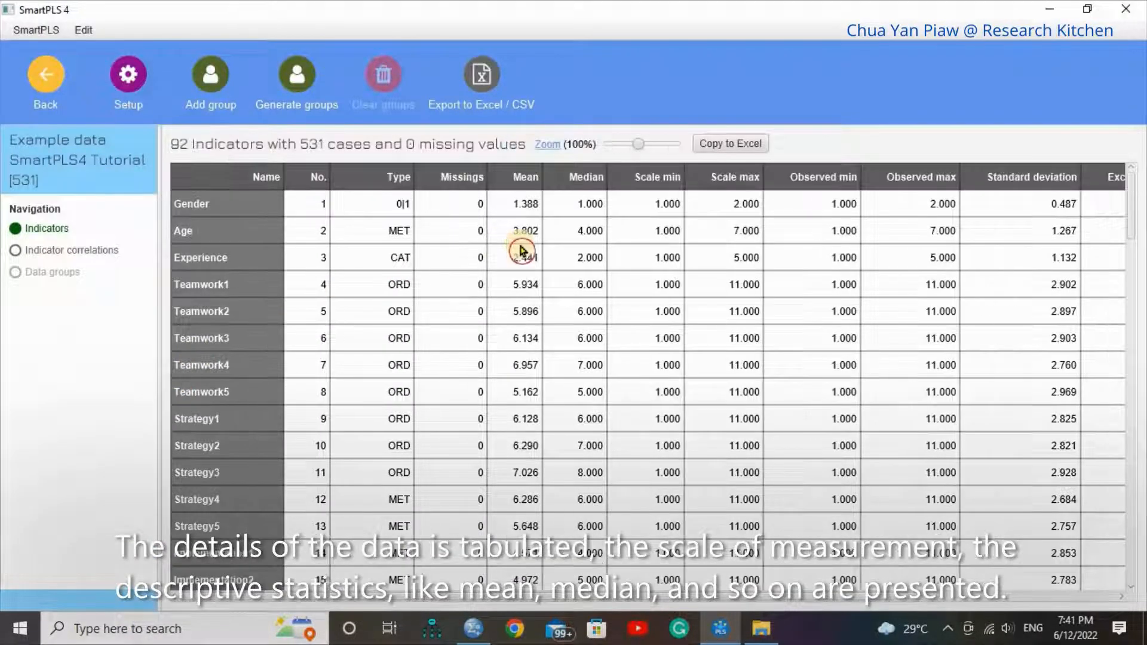
mouse_move(304, 192)
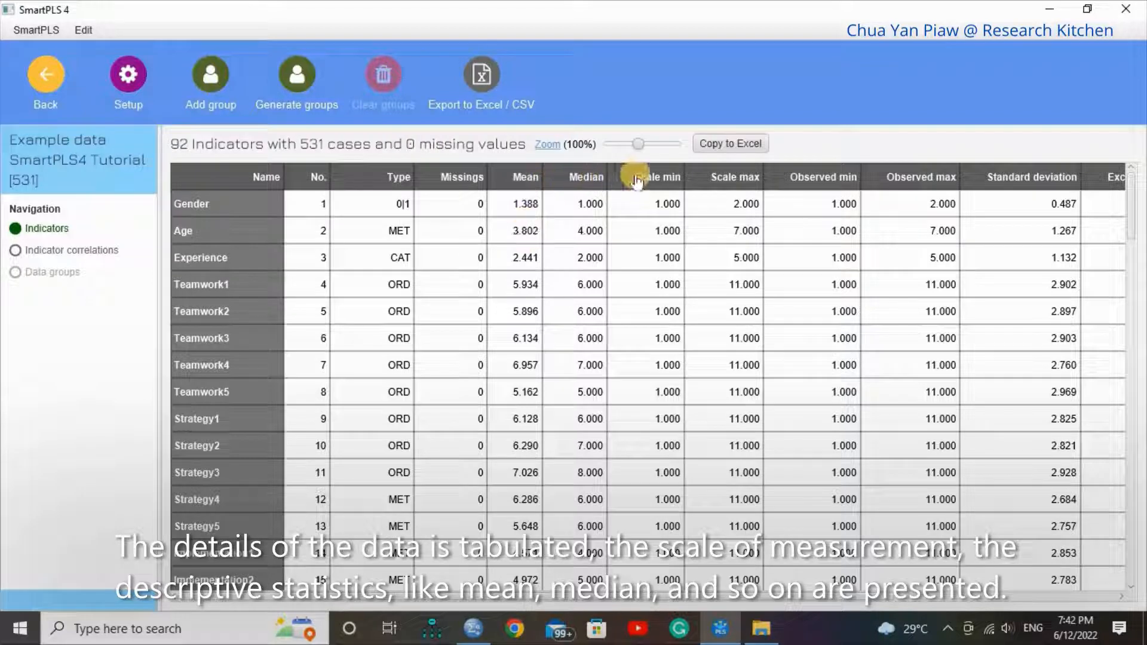
mouse_move(824, 182)
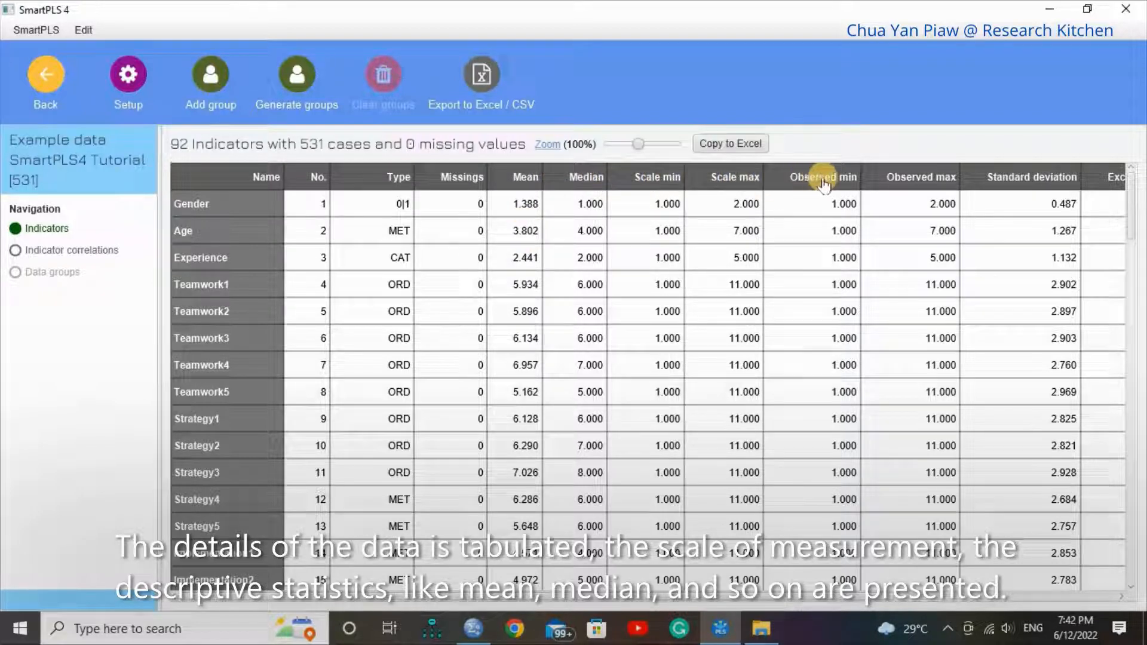
mouse_move(795, 599)
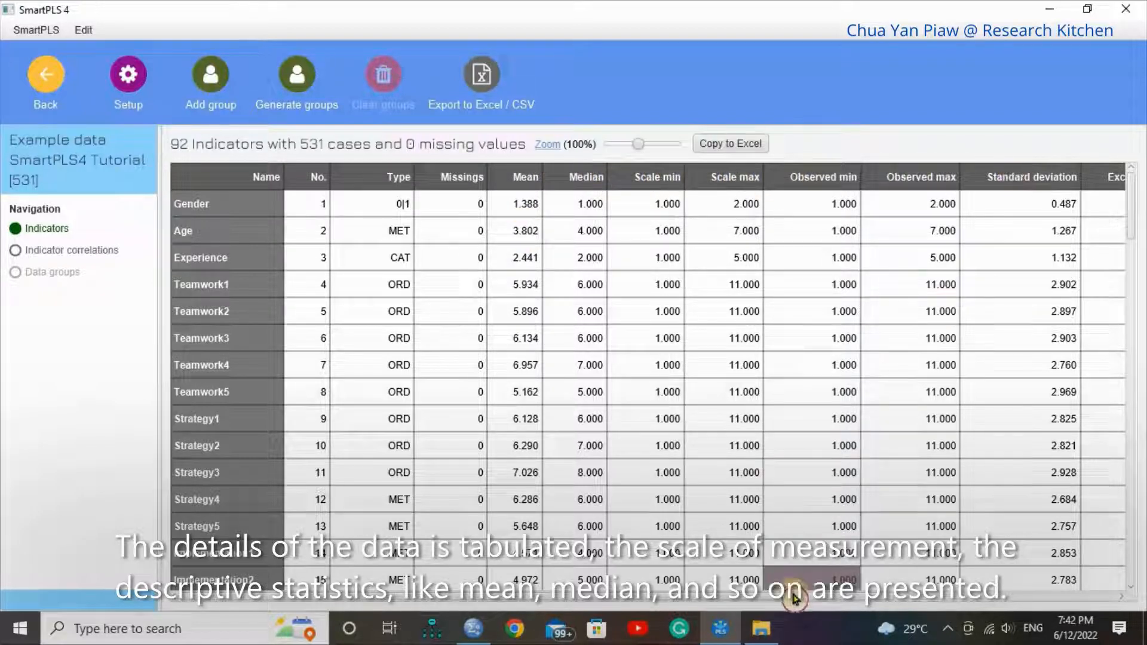
Leave the indicator statistics view and go back to the Project 1 workspace.
scroll(right, 3)
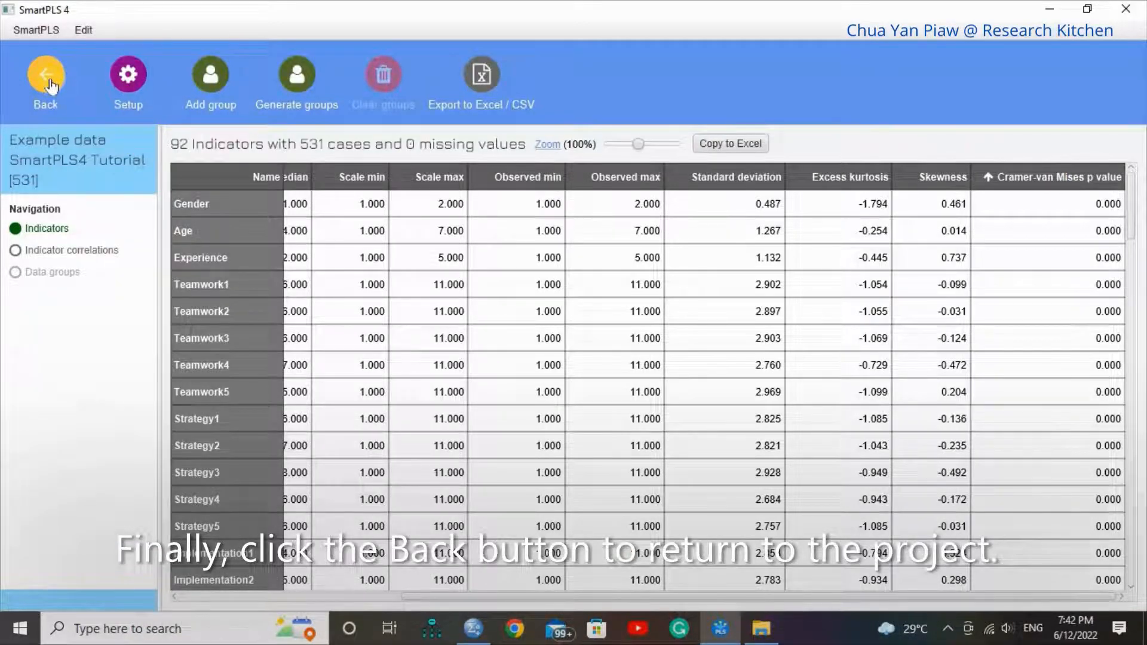
click(45, 77)
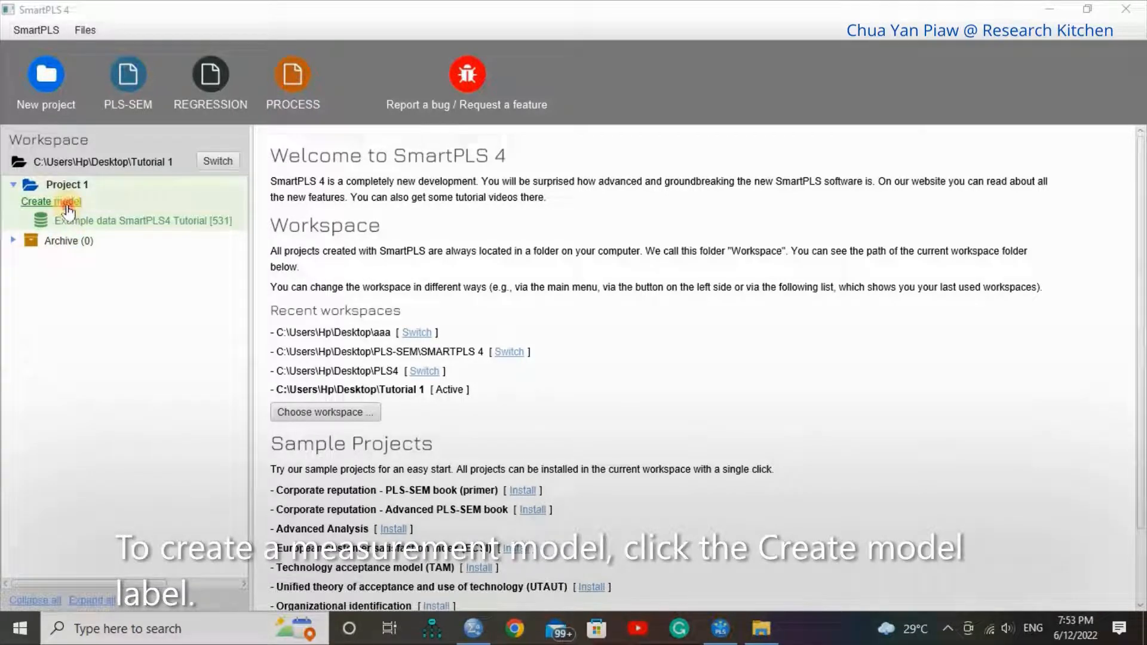
Create a new model in Project 1 and save it as Model 1.
click(52, 201)
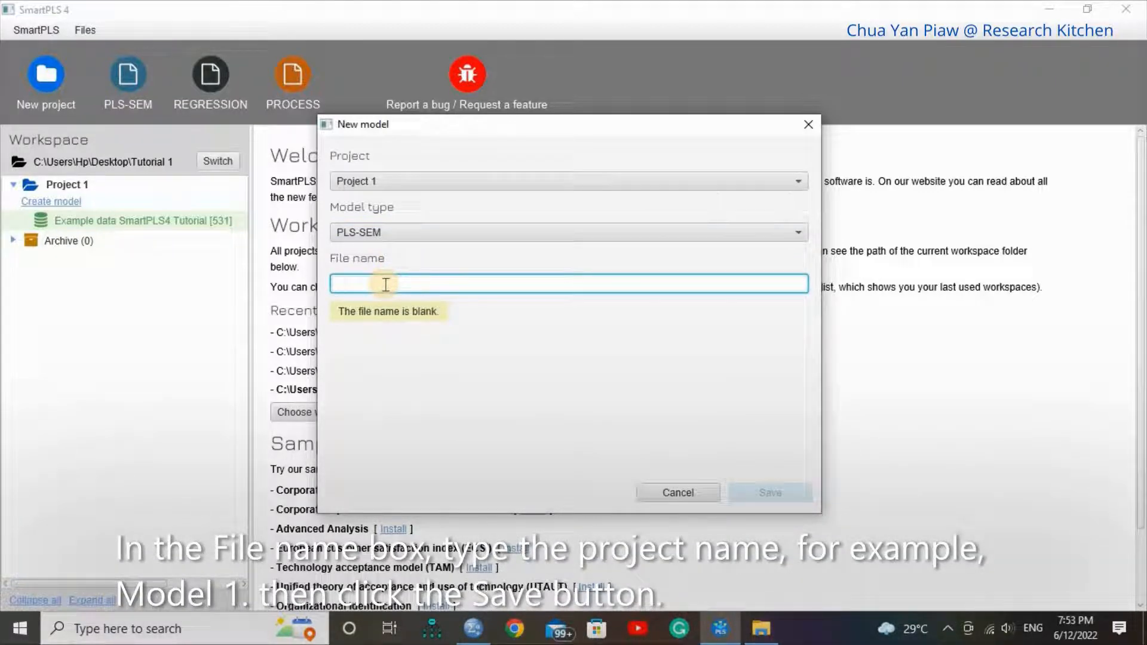
text(M)
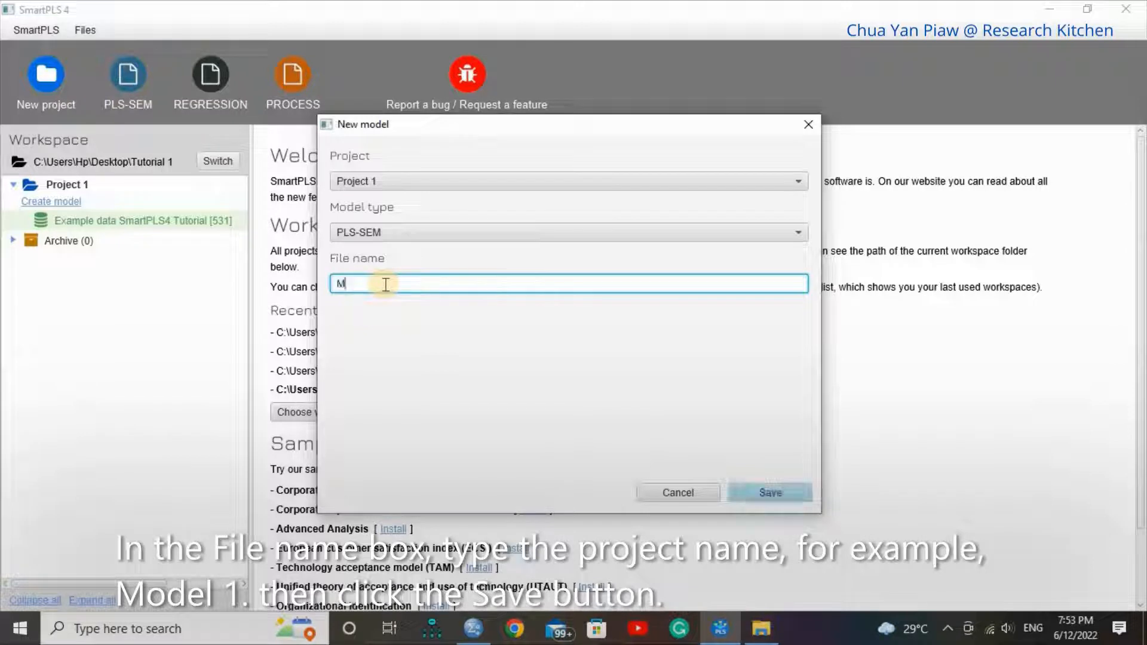
text(odel 1)
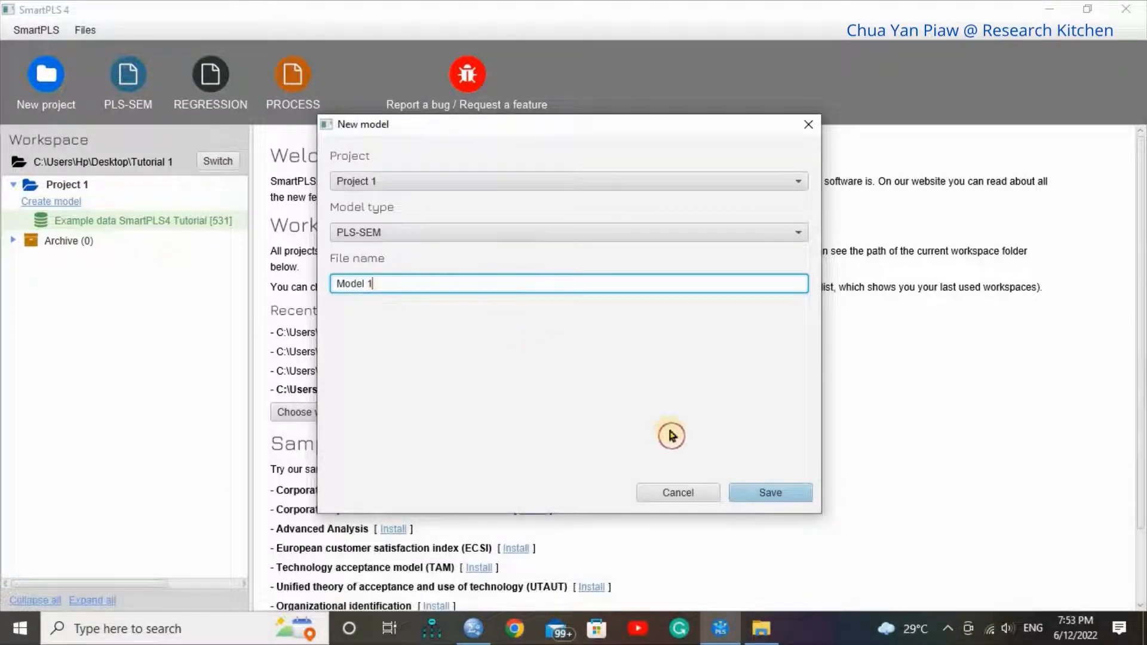
click(770, 493)
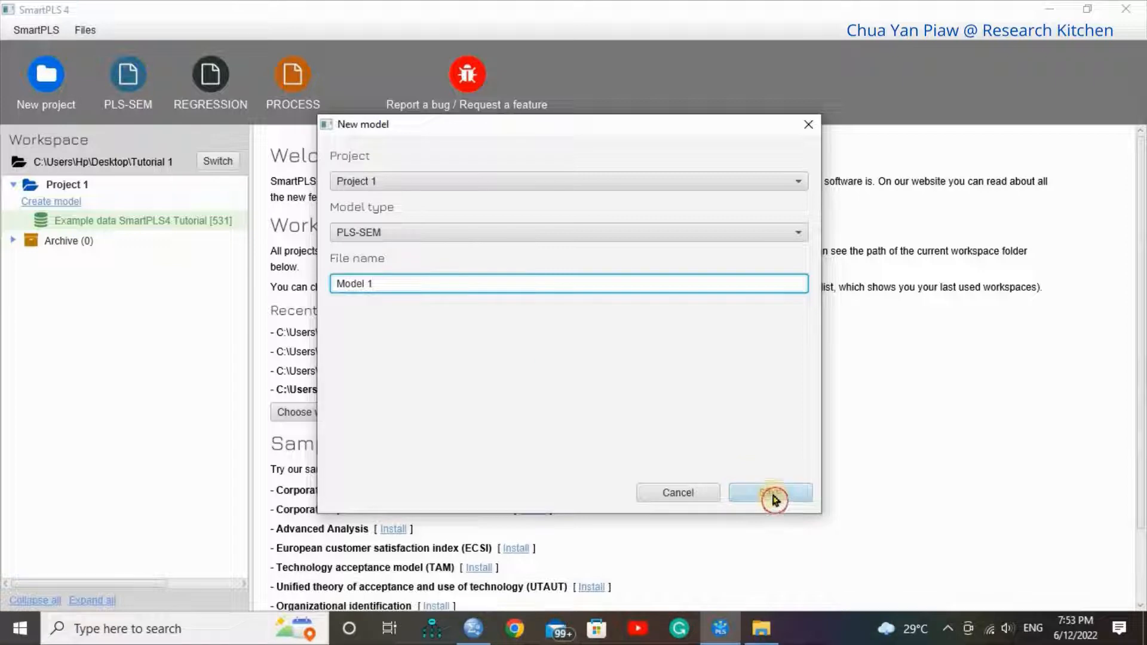
click(769, 497)
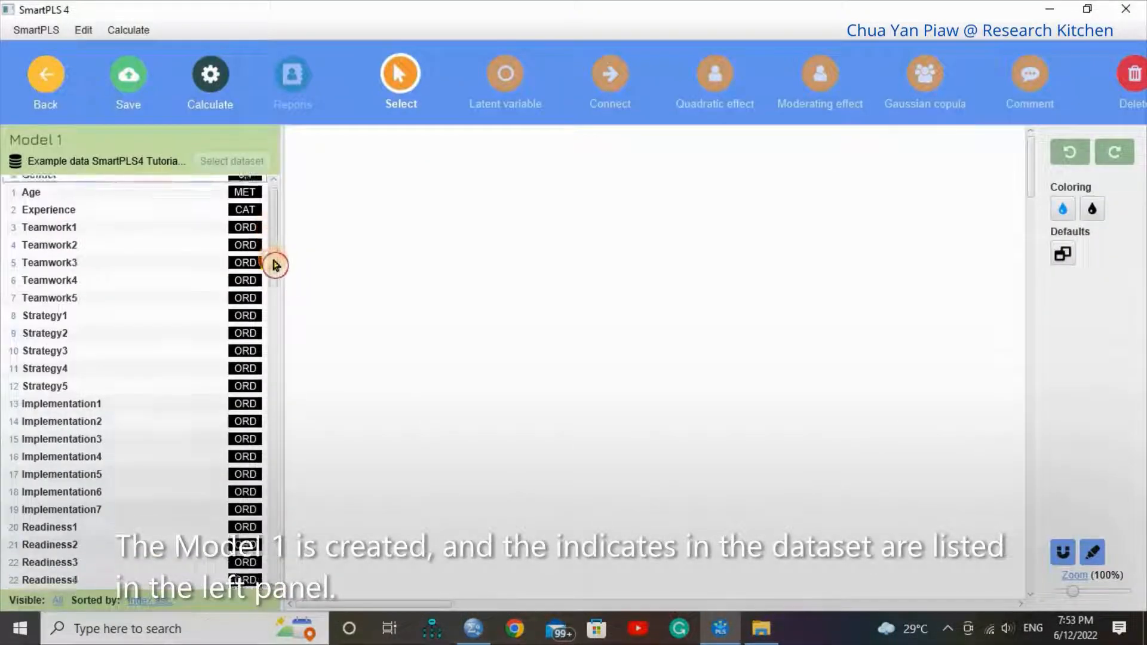
Select indicators Teamwork1–Teamwork5 and drag them onto the canvas as the Teamwork construct.
scroll(down, 3)
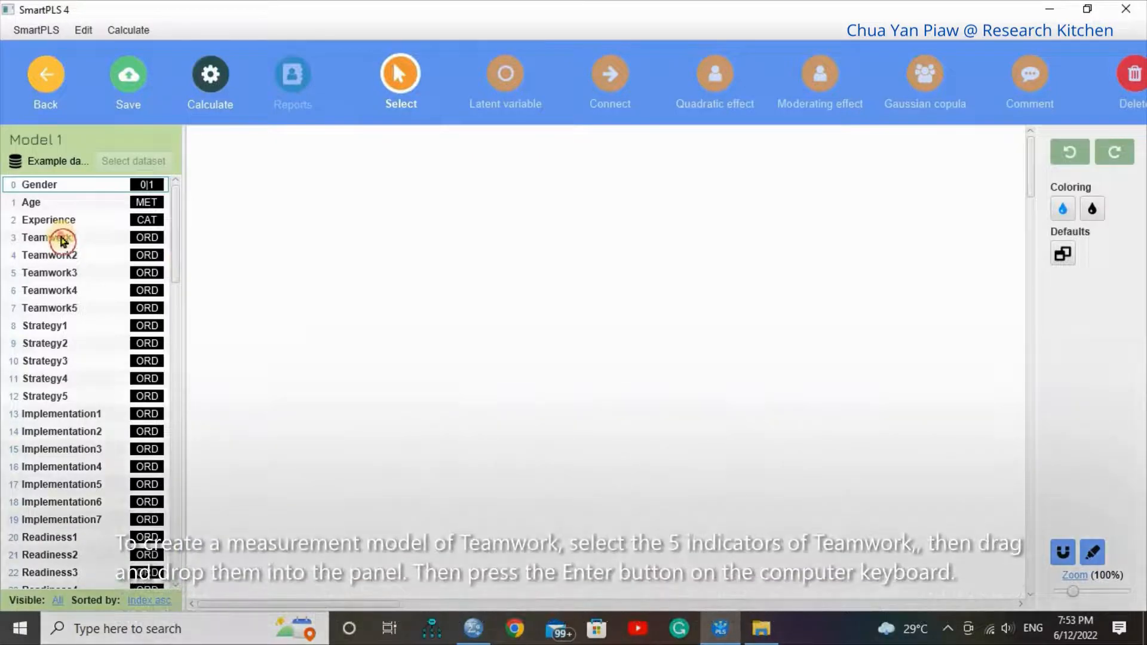
click(54, 237)
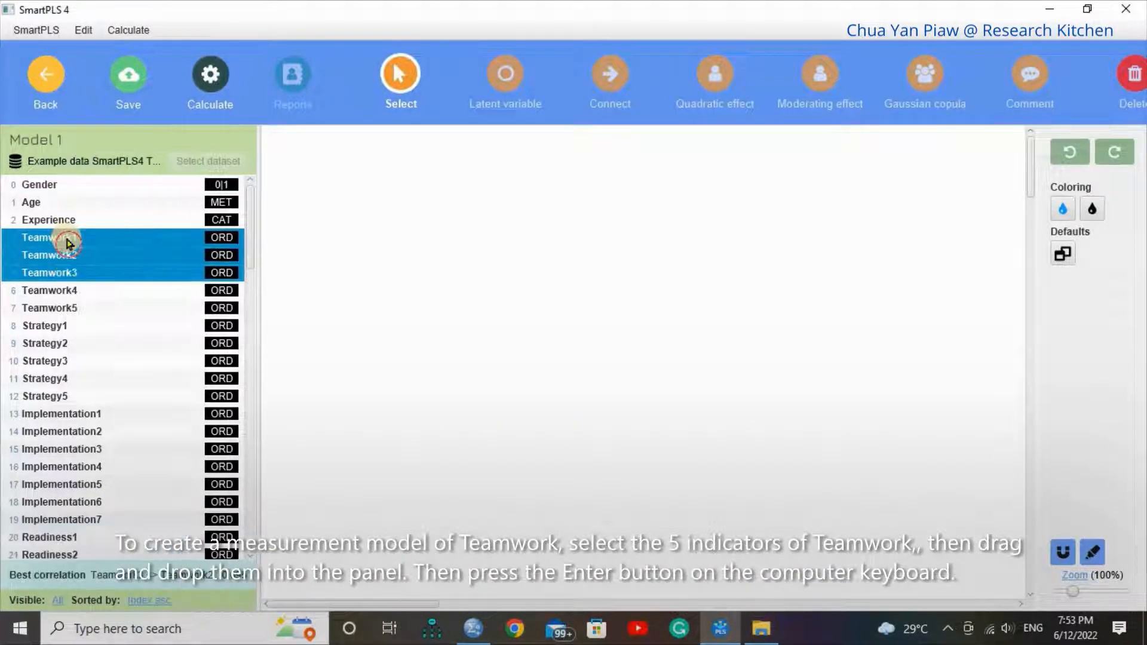
click(50, 307)
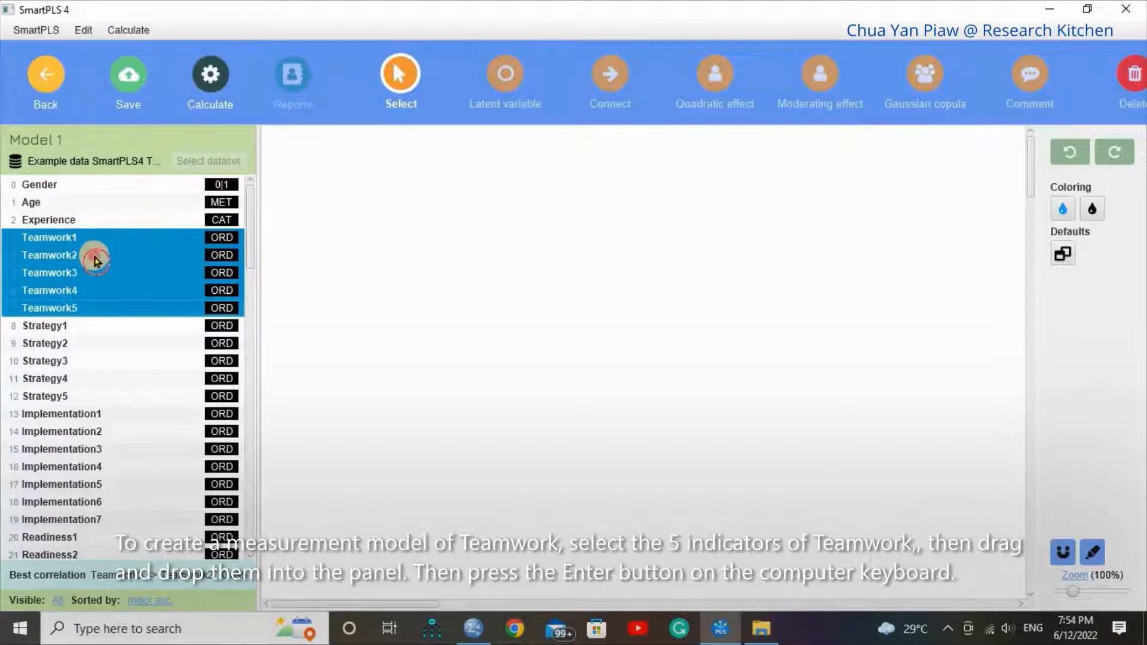
drag(95, 261, 417, 284)
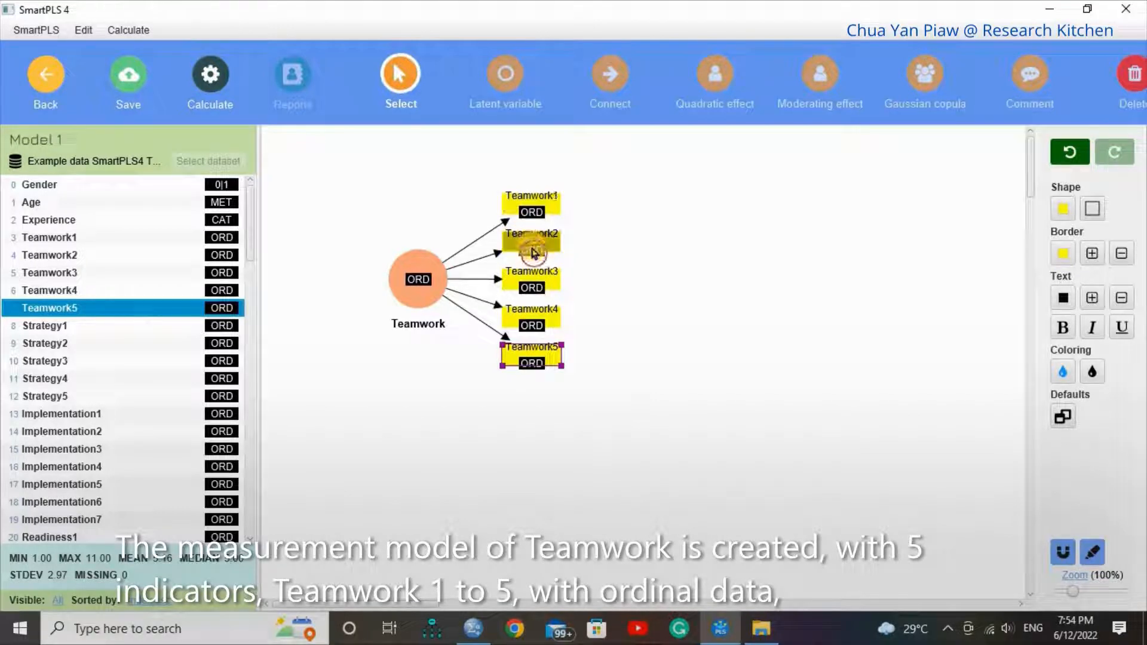
mouse_move(531, 322)
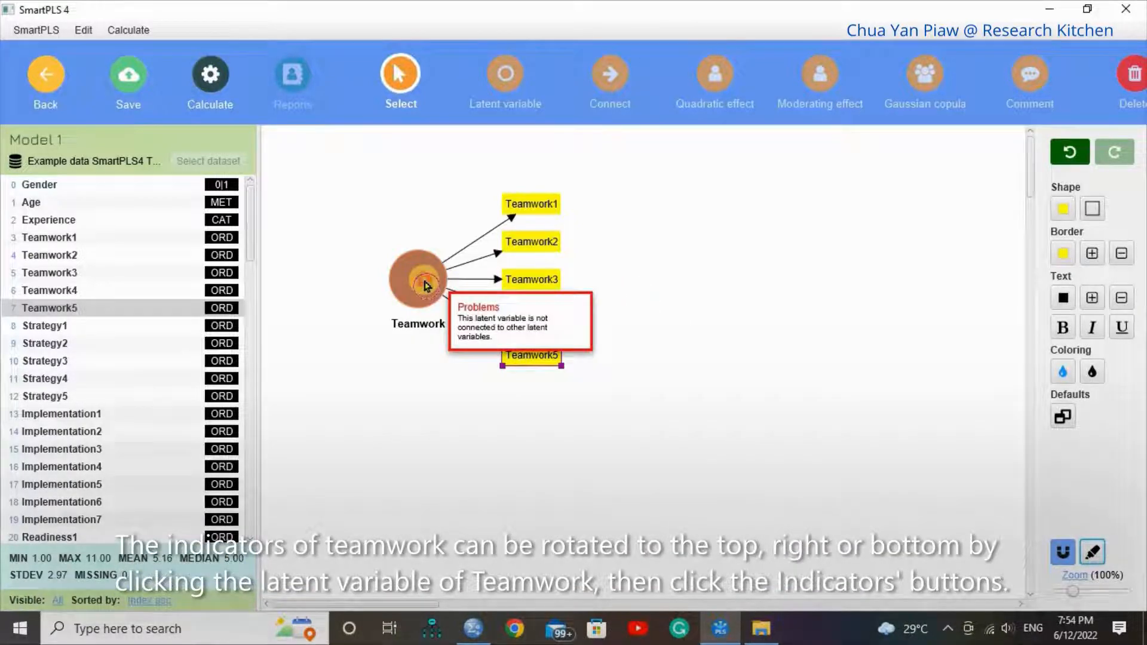
Try Teamwork's indicator positions left, right and bottom, settling on left.
click(419, 279)
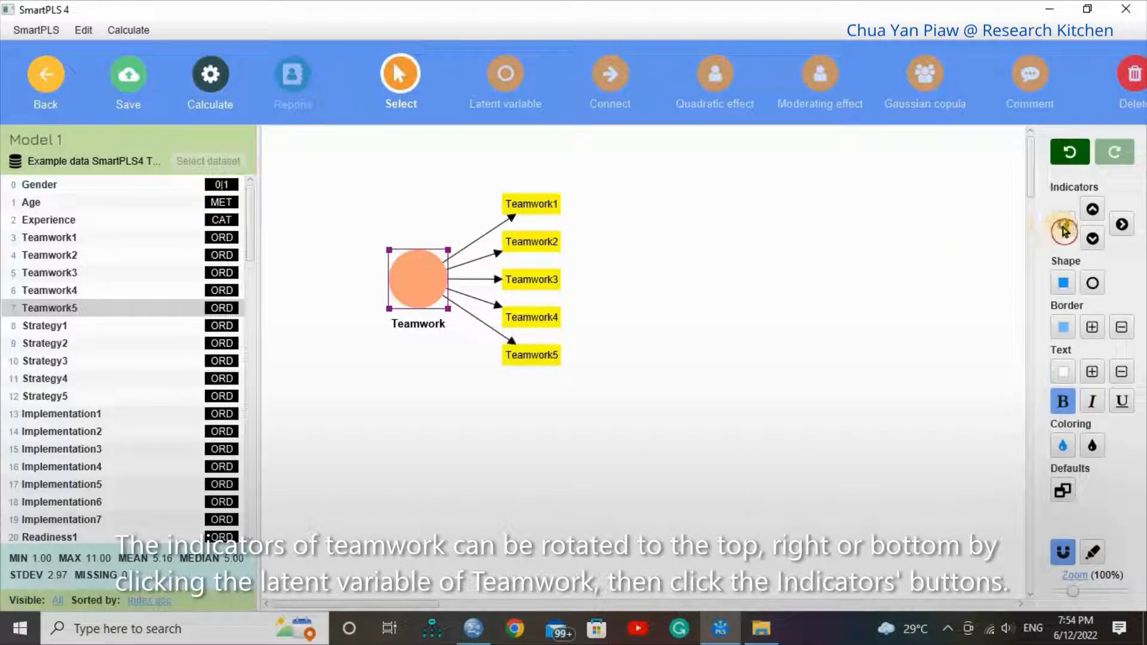
click(1092, 224)
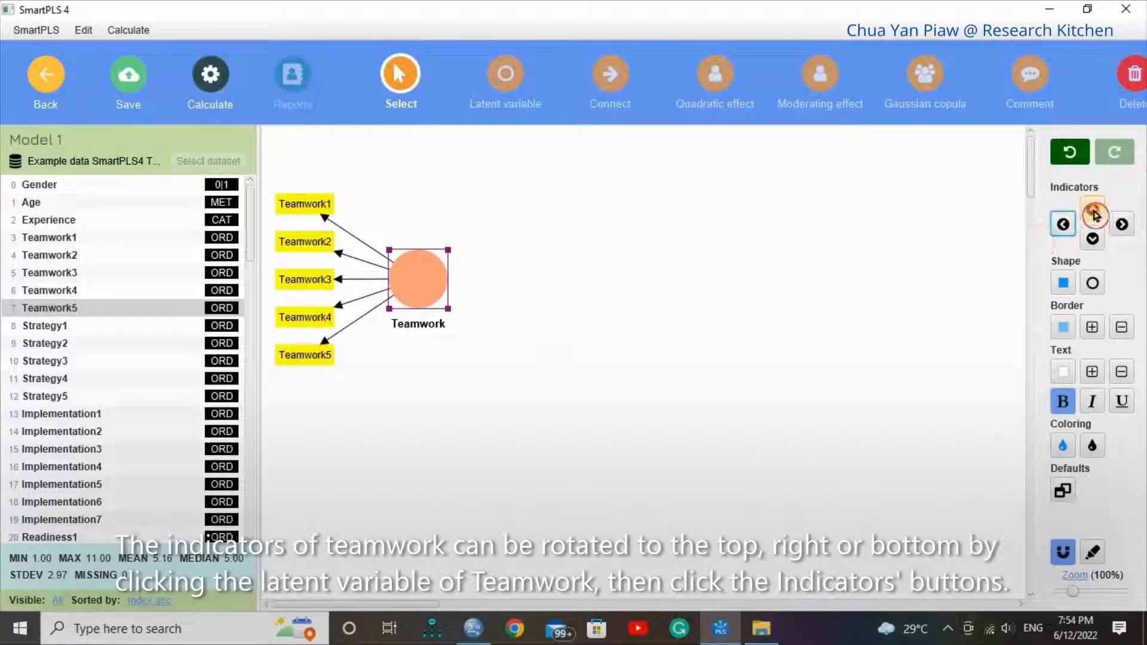
click(1122, 223)
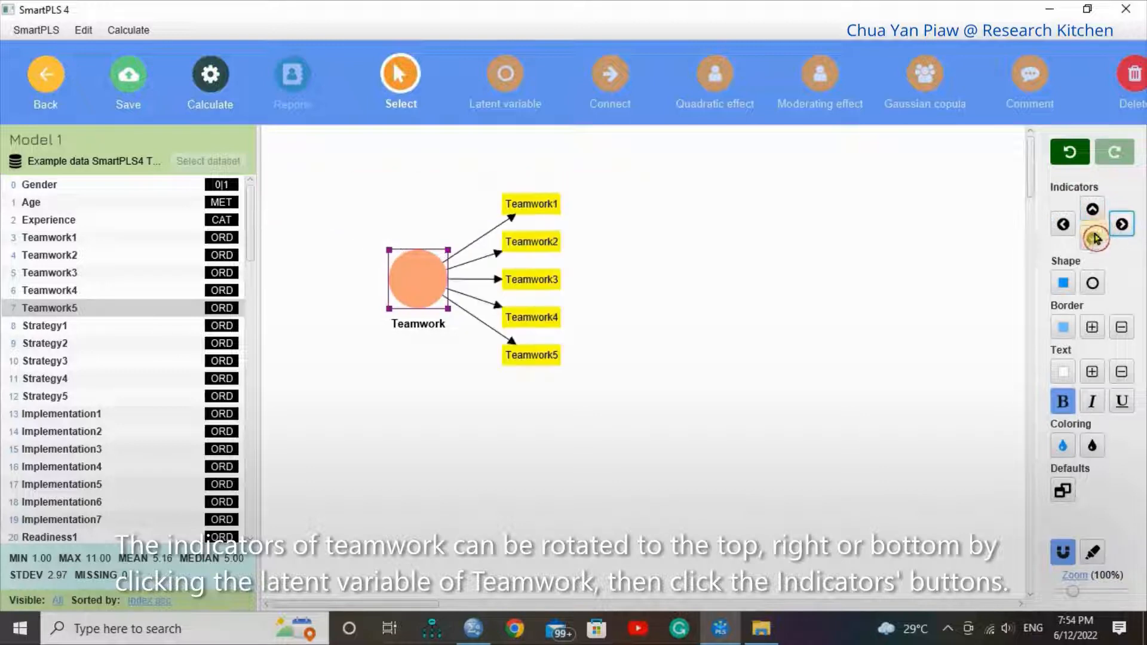
click(1092, 237)
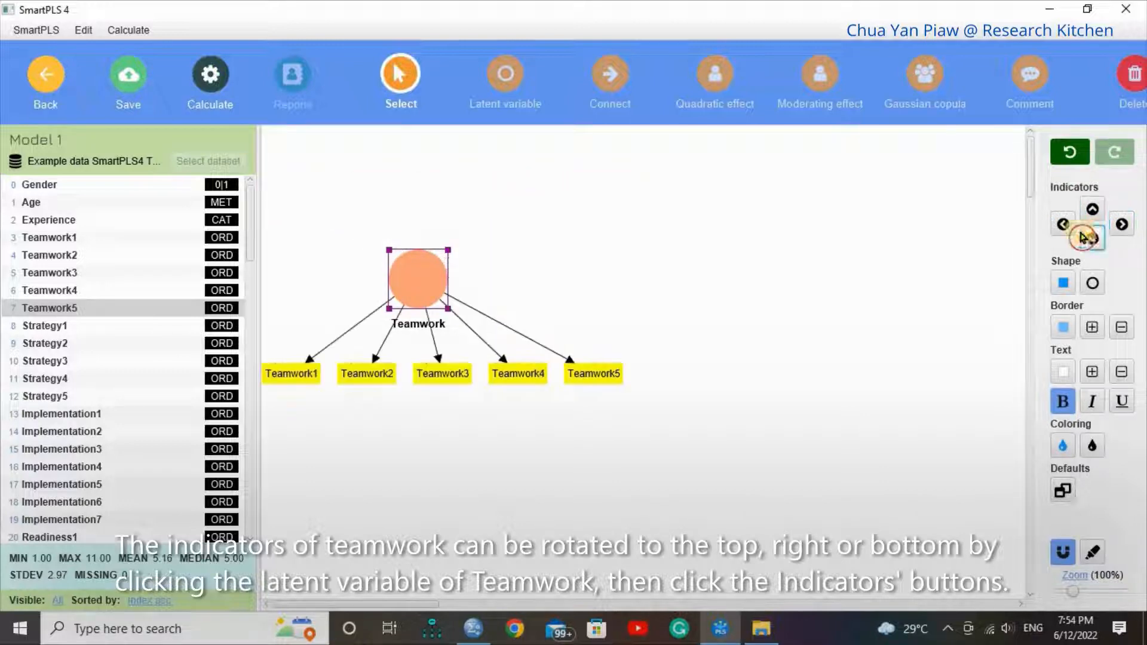
click(1063, 224)
text(Strategy)
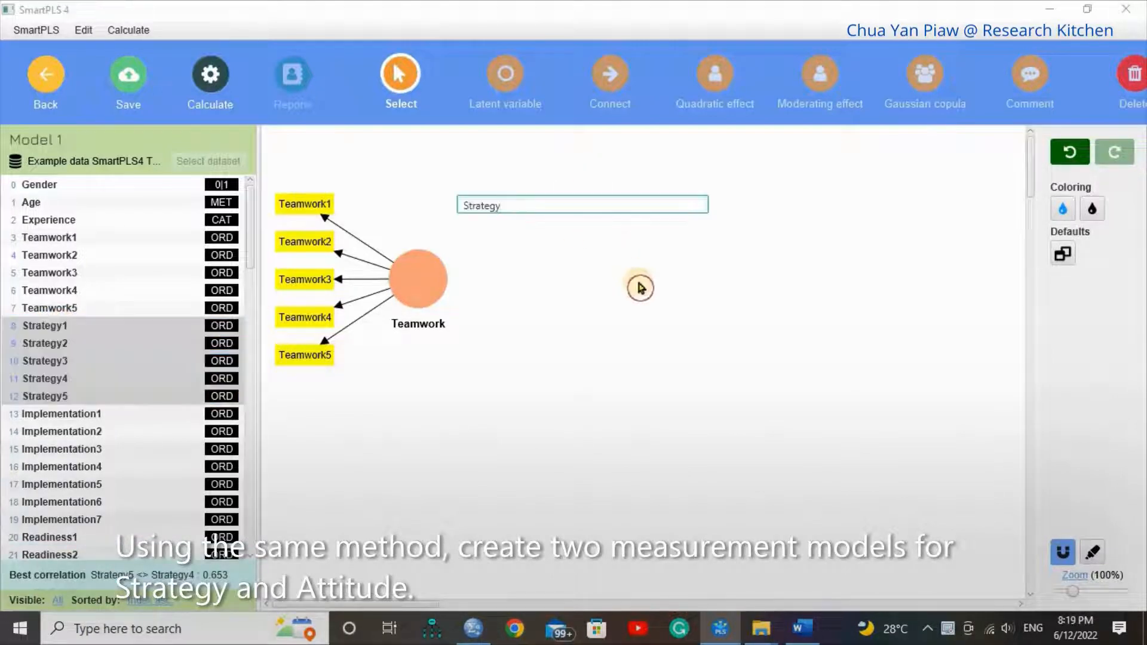
Confirm the Strategy construct name, place Strategy top centre and Teamwork lower left.
click(639, 287)
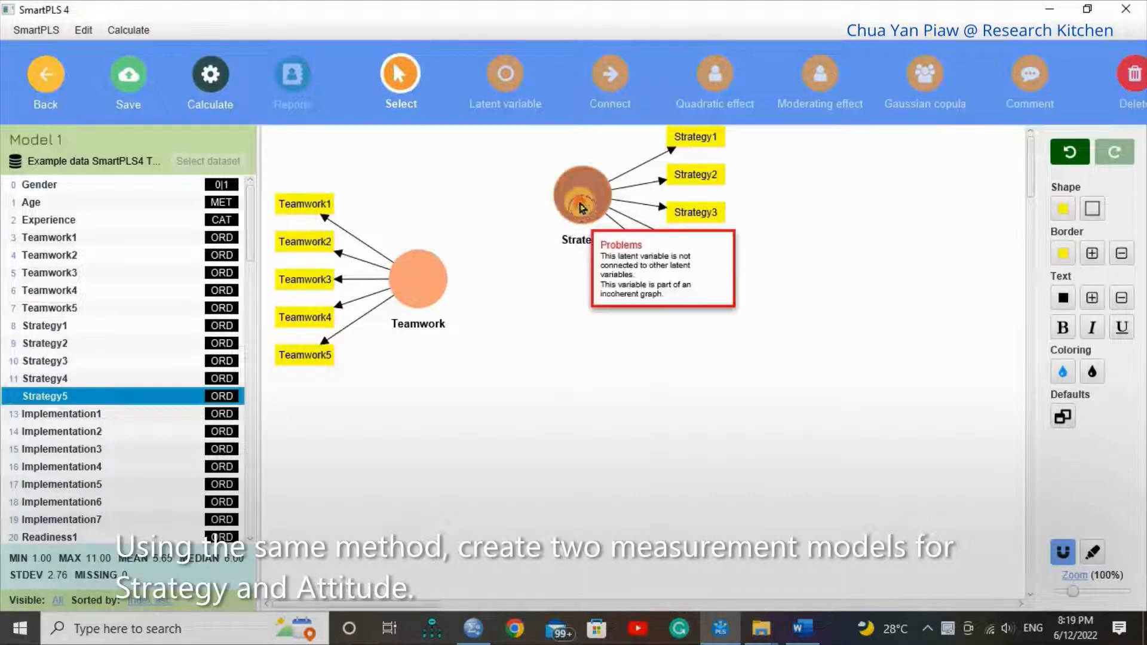
click(583, 200)
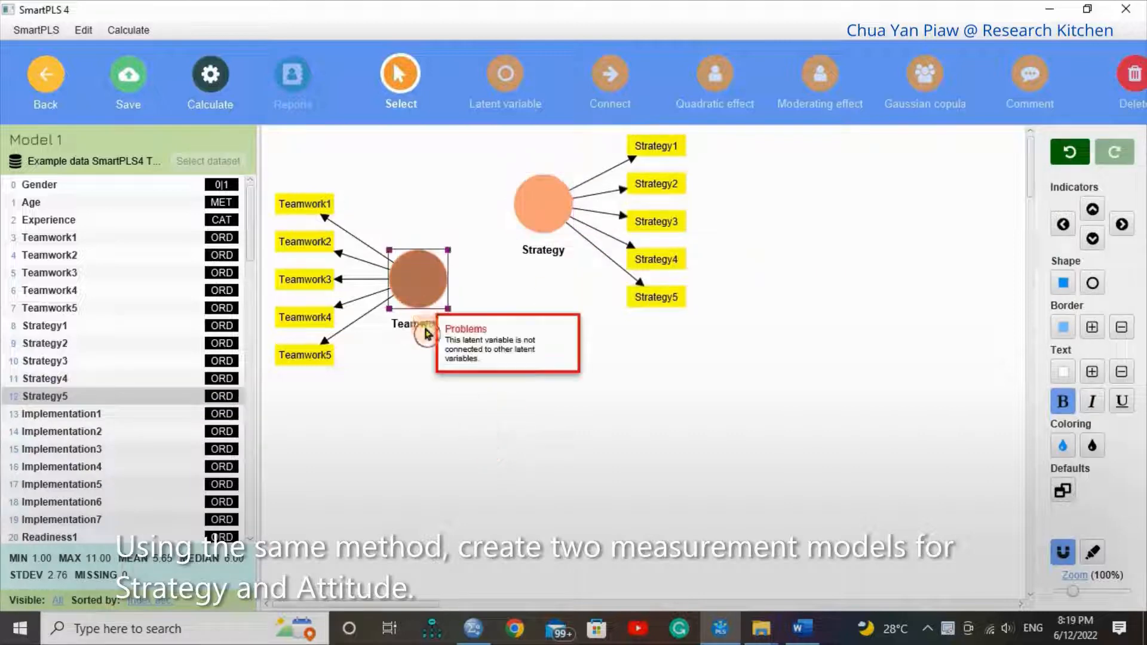
drag(416, 278, 431, 377)
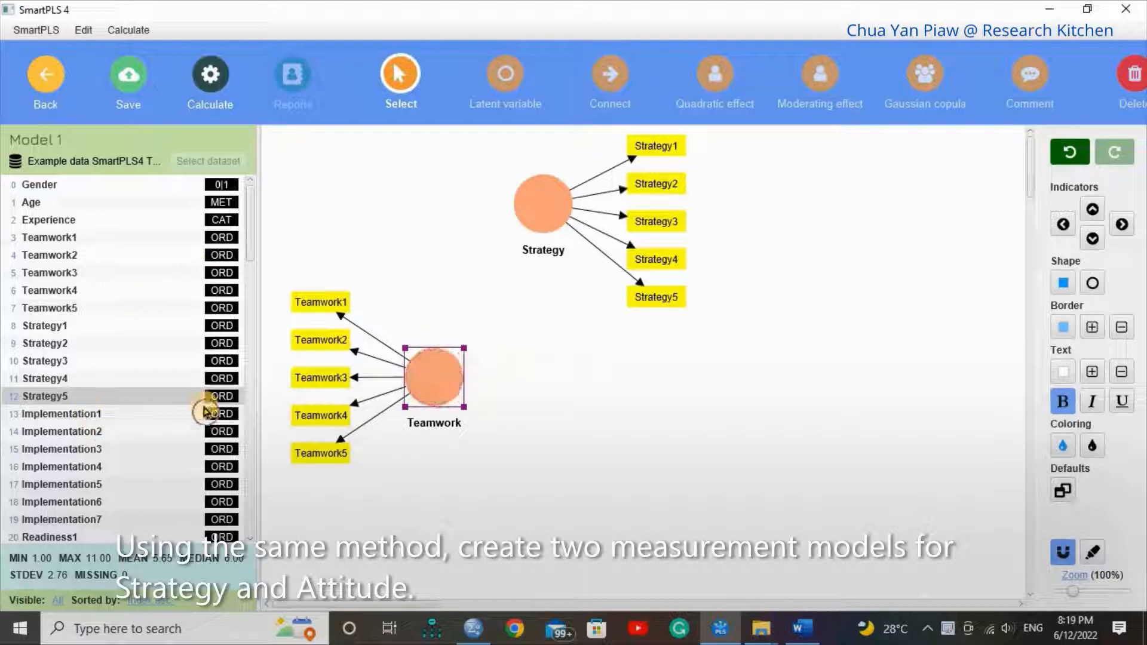
Select indicators Attitude1–Attitude5 in the indicator list.
scroll(down, 3)
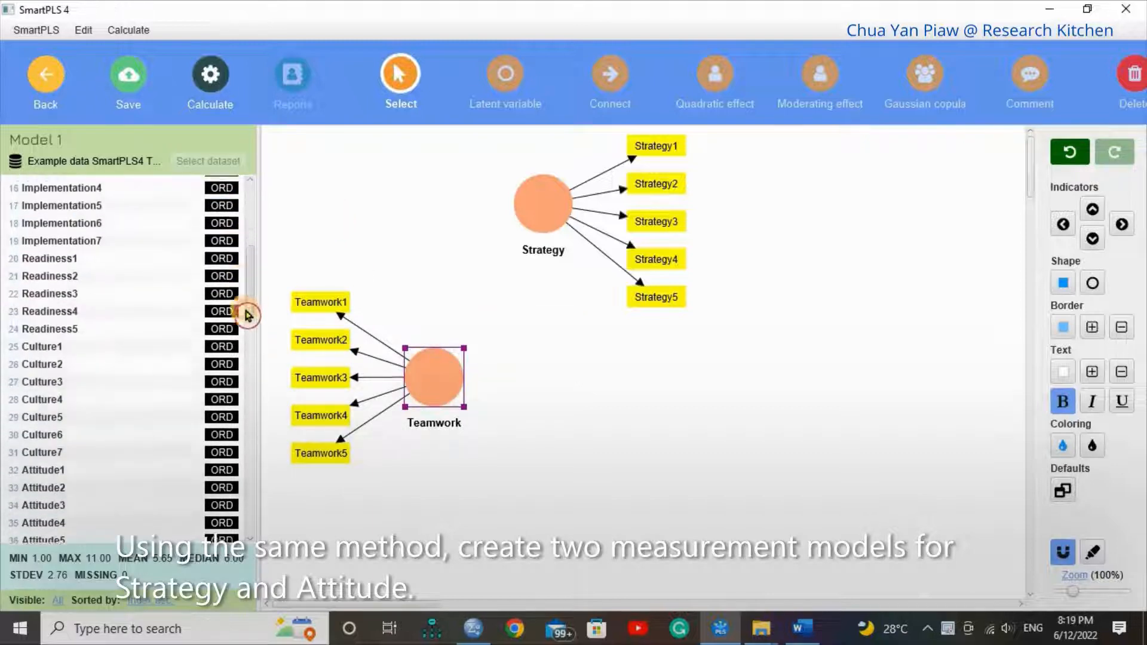
scroll(down, 3)
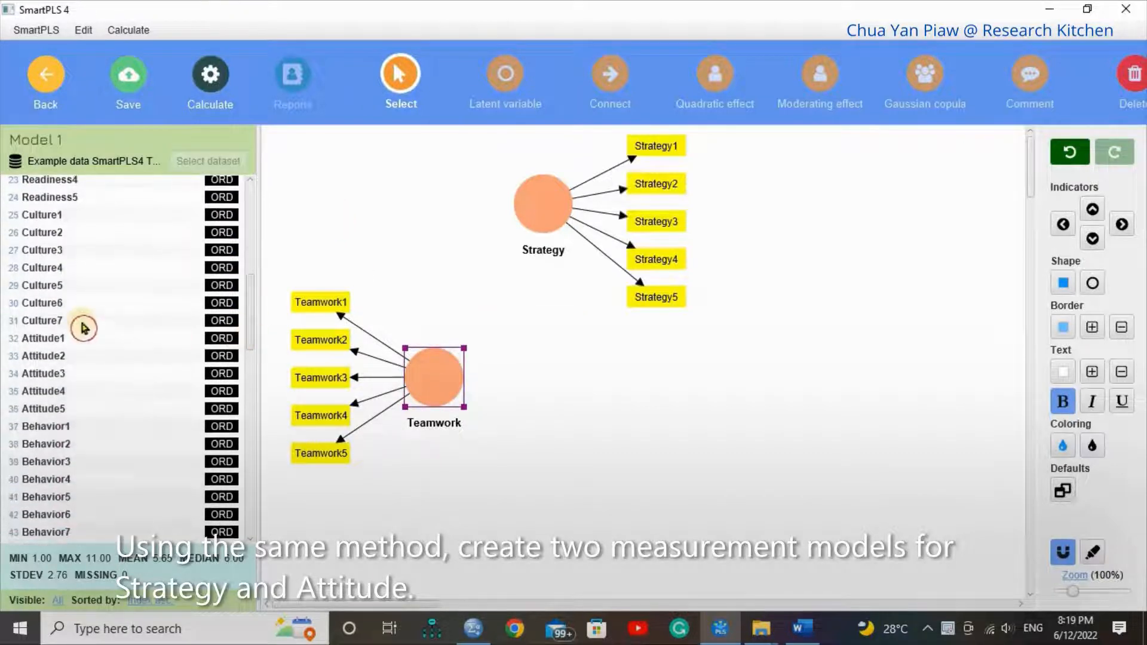
click(39, 338)
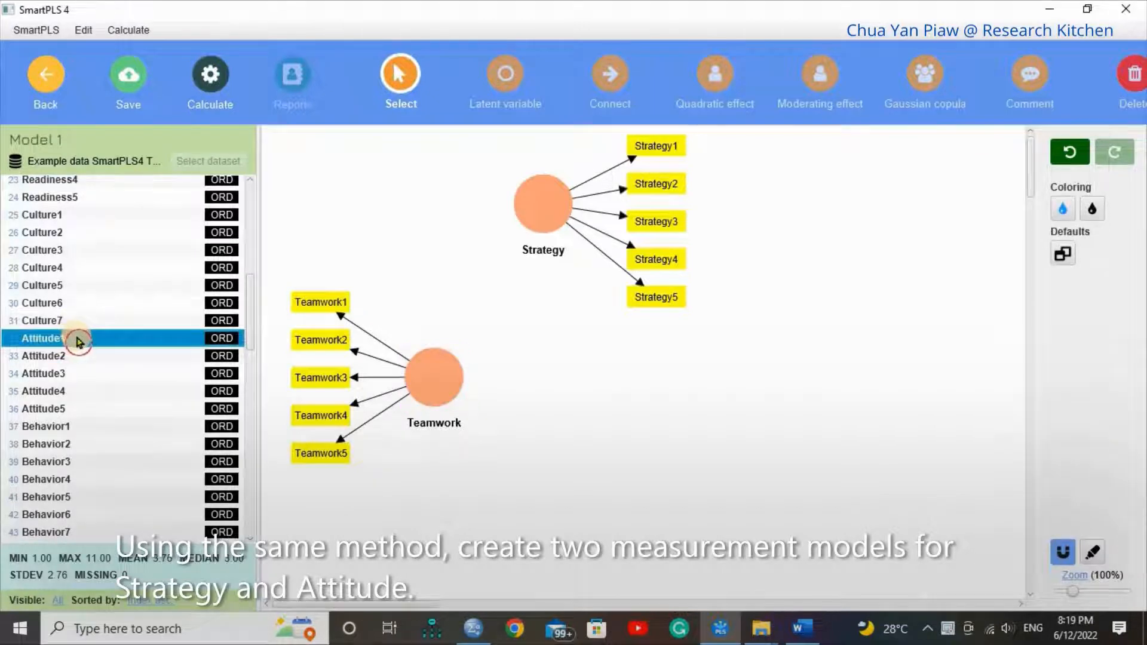
drag(72, 338, 88, 413)
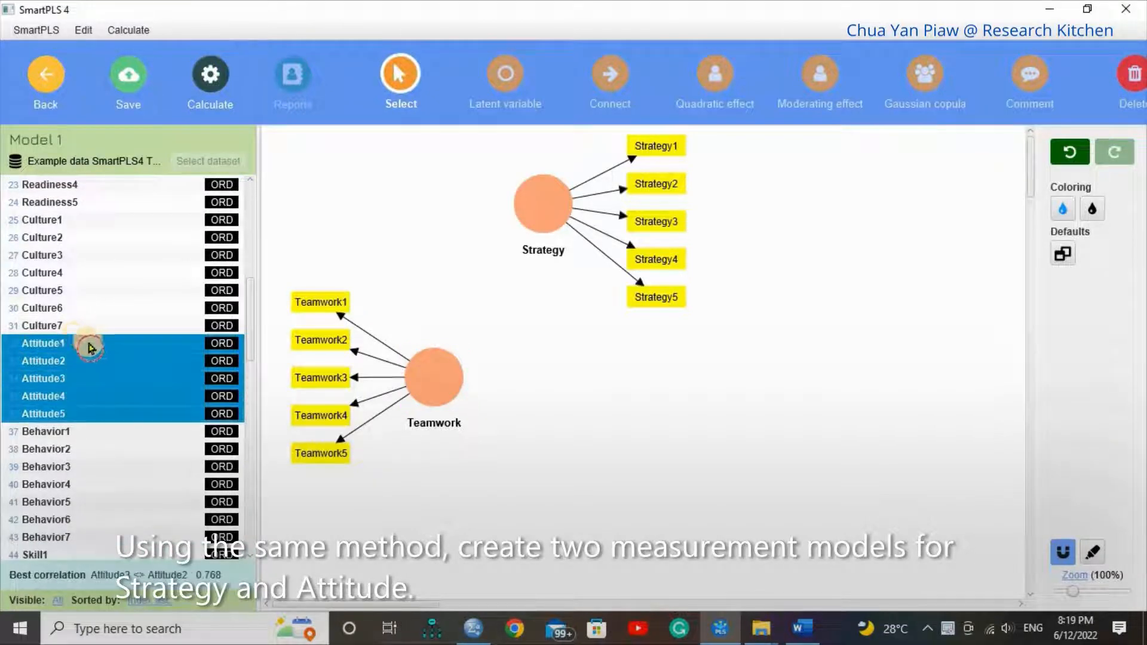
mouse_move(638, 362)
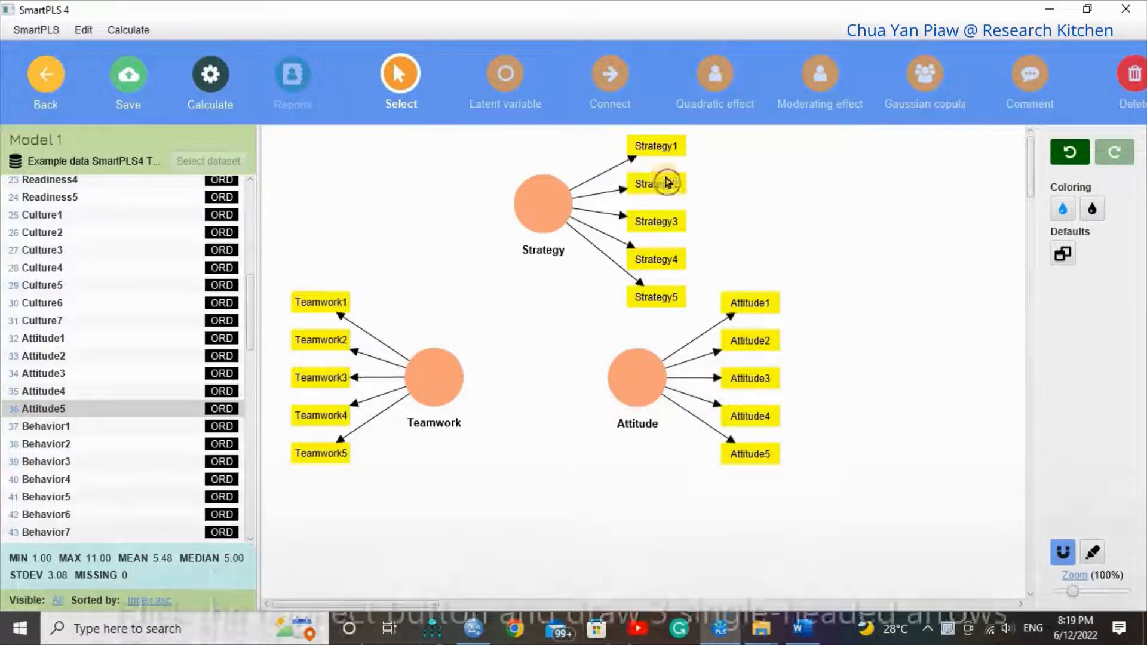
Draw single-headed paths Teamwork→Strategy, Strategy→Attitude and Teamwork→Attitude.
click(610, 73)
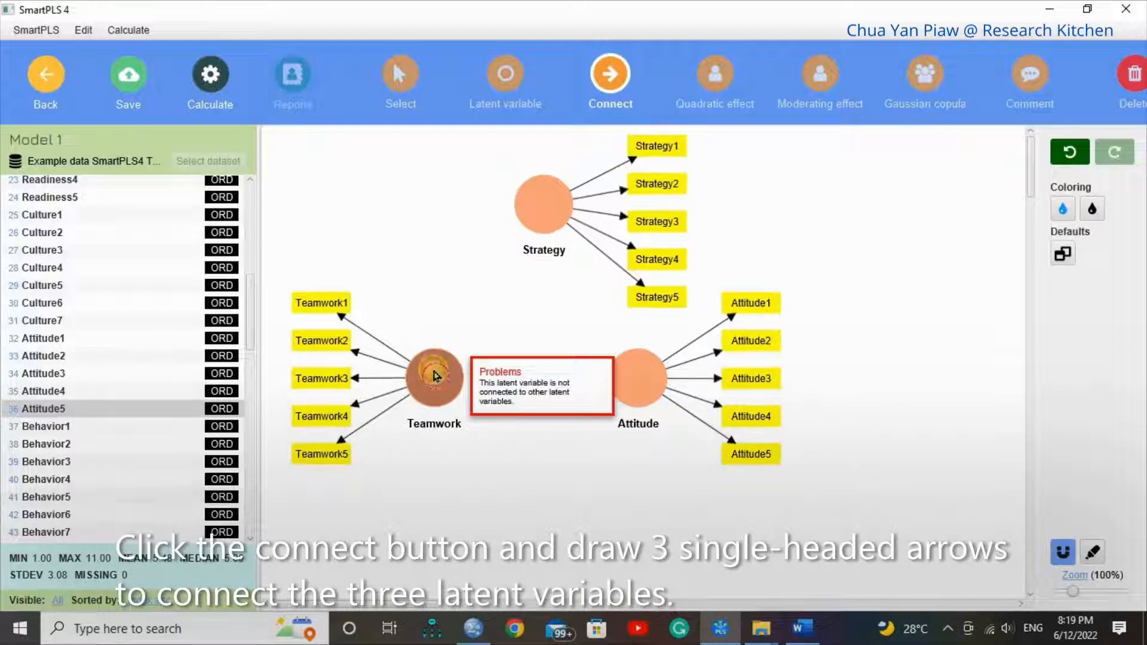
drag(433, 378, 543, 205)
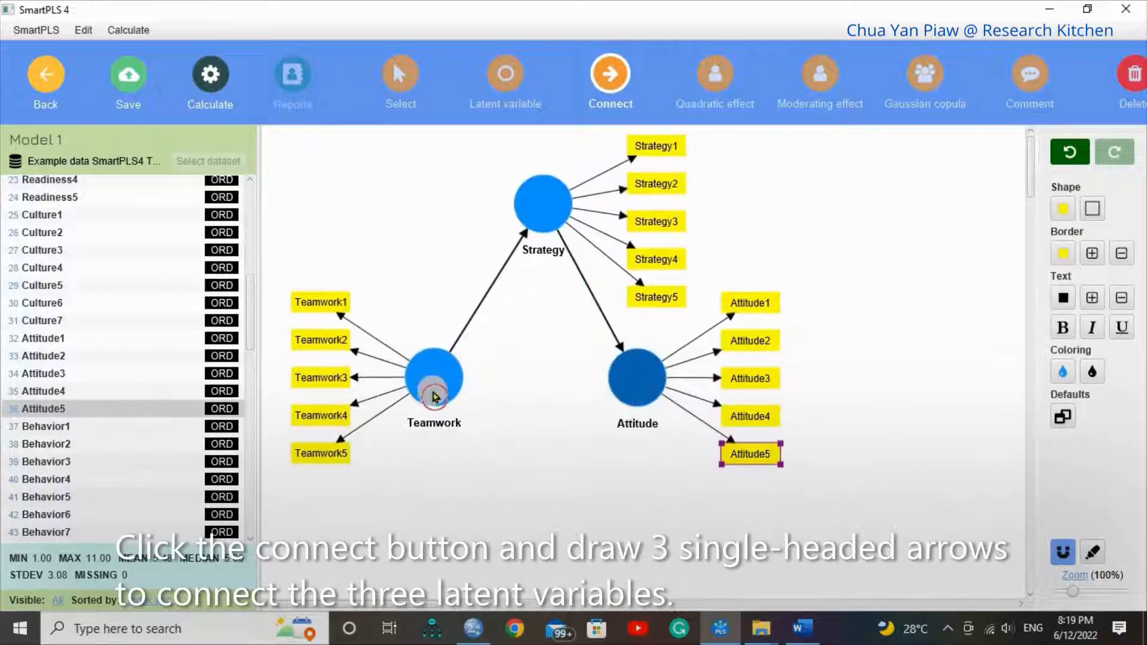
drag(433, 380, 636, 379)
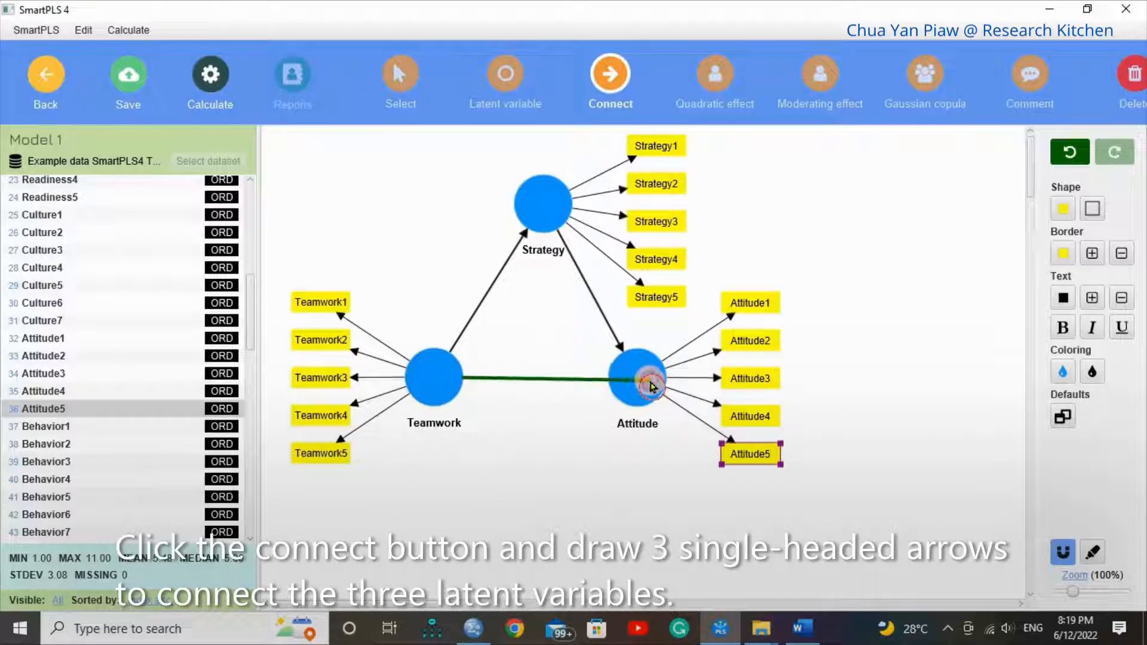